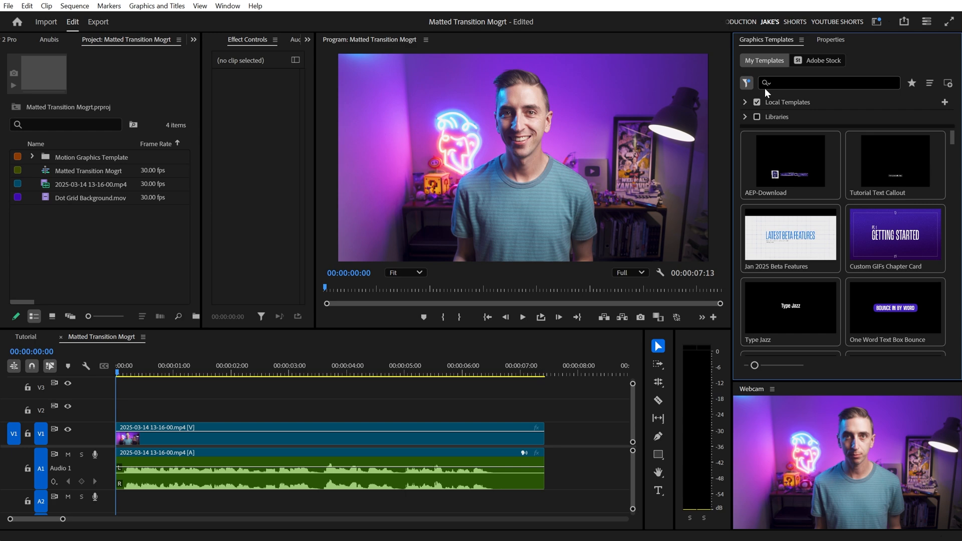
Import the Fast, Slow and Standard Matted Transition .mogrt files and choose the Standard one.
left_click(227, 6)
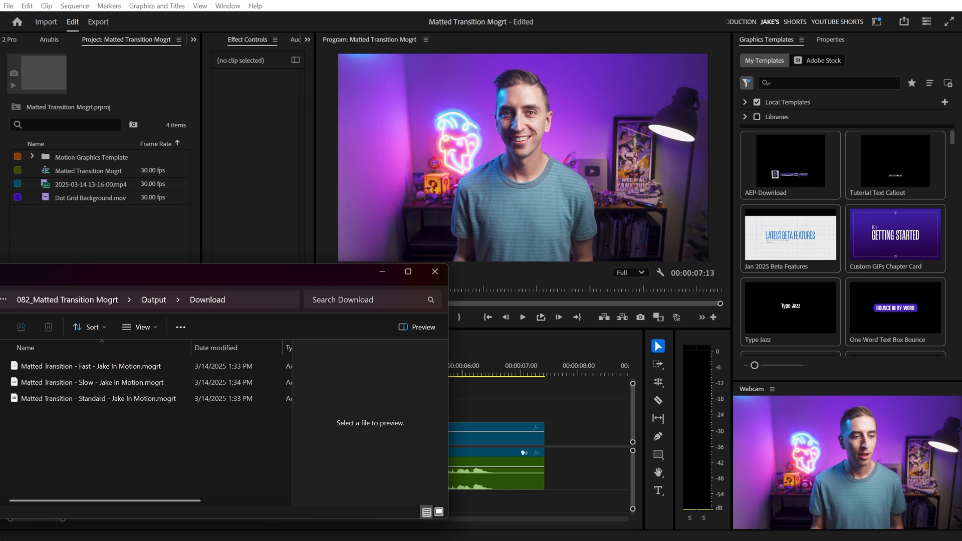
left_click(90, 366)
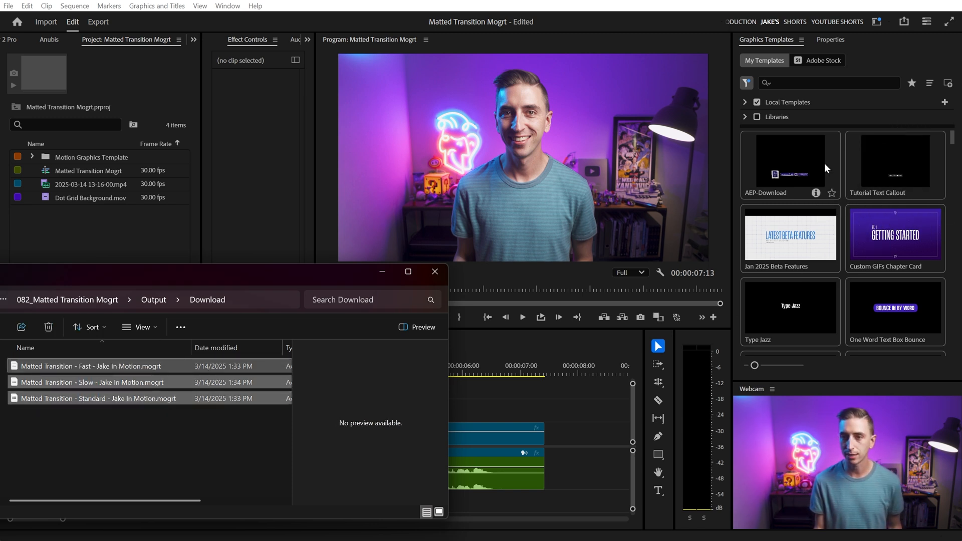
left_click(434, 271)
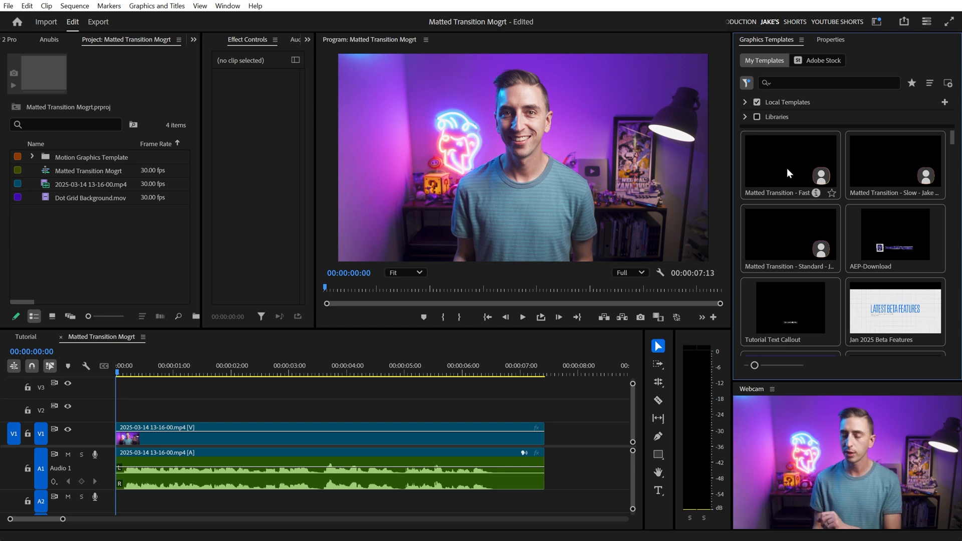
mouse_move(794, 234)
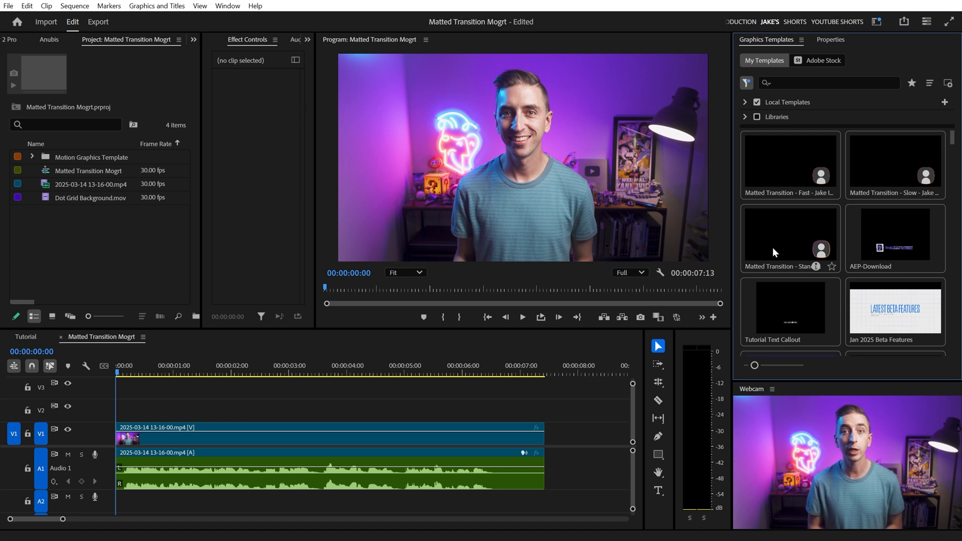
left_click(789, 238)
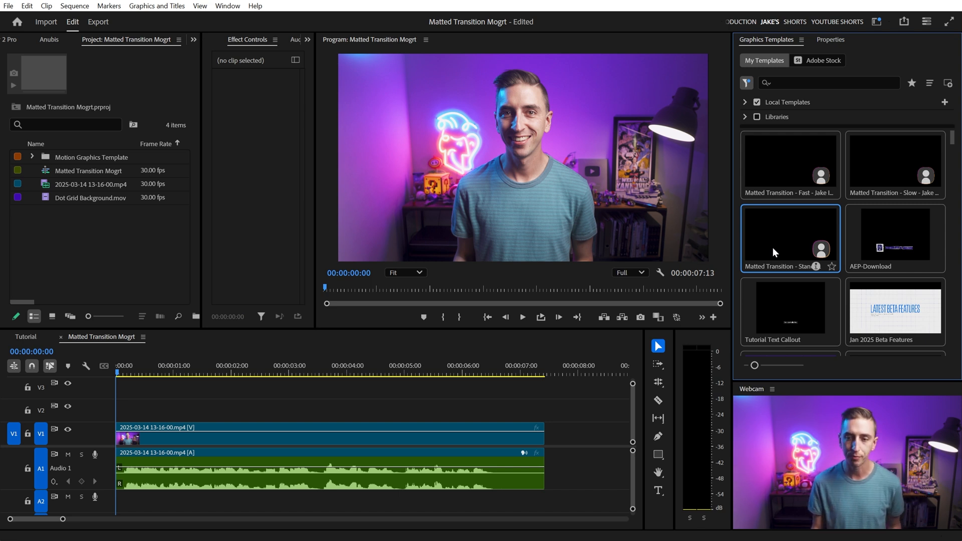
Place Matted Transition - Standard on V2 above the footage and select it.
left_click_drag(790, 238, 454, 387)
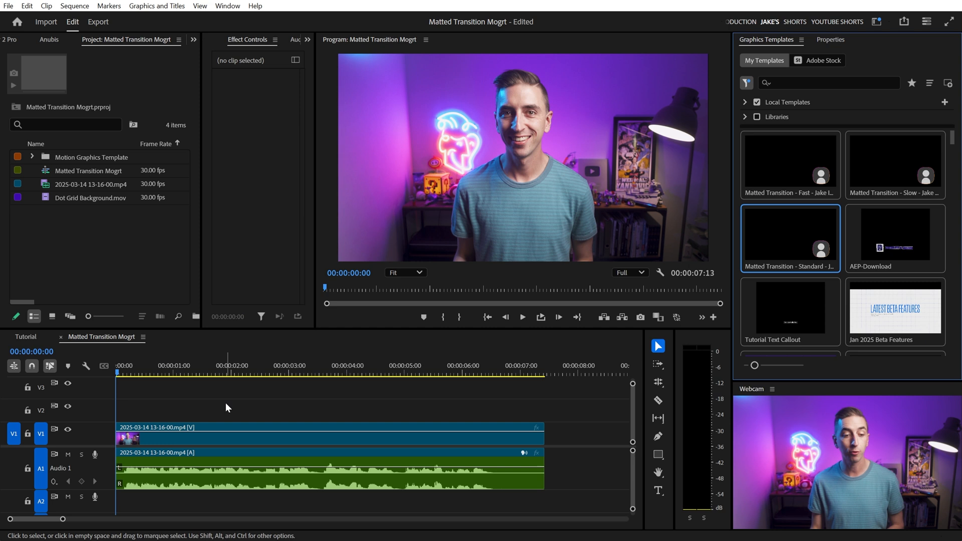
left_click(521, 318)
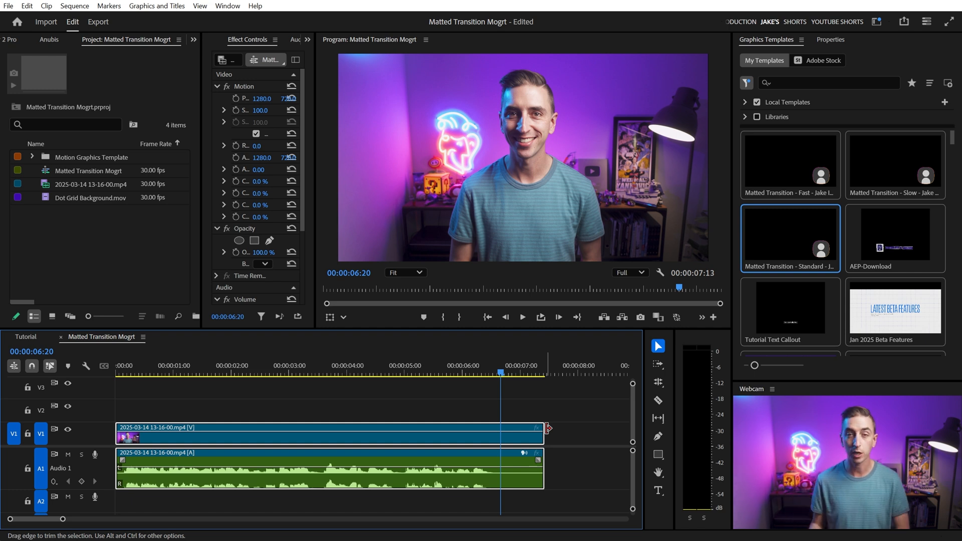
left_click_drag(790, 240, 269, 409)
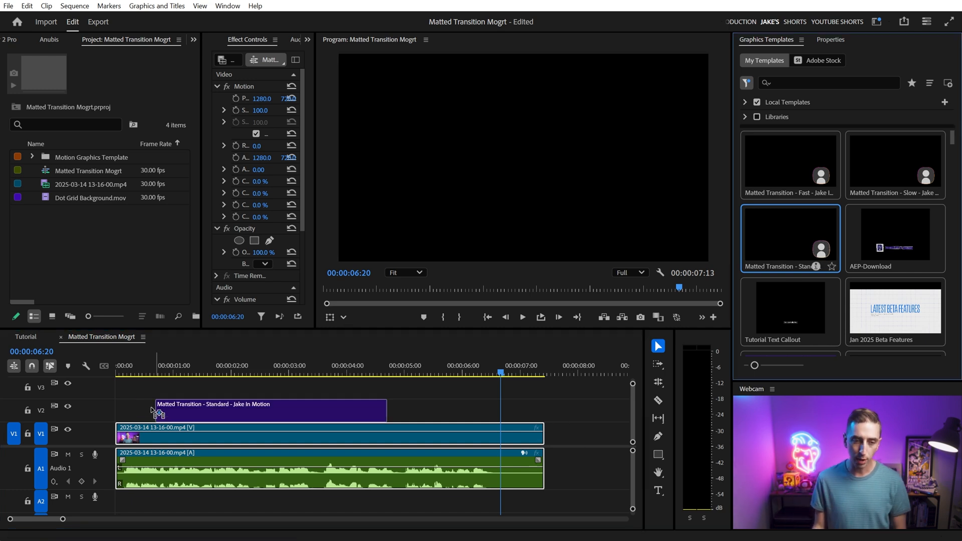
left_click(157, 393)
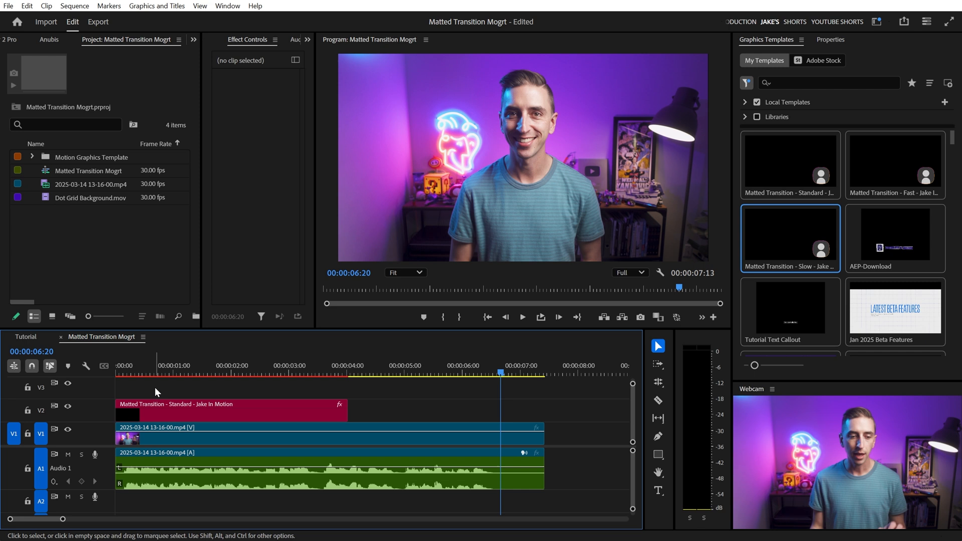
left_click(230, 410)
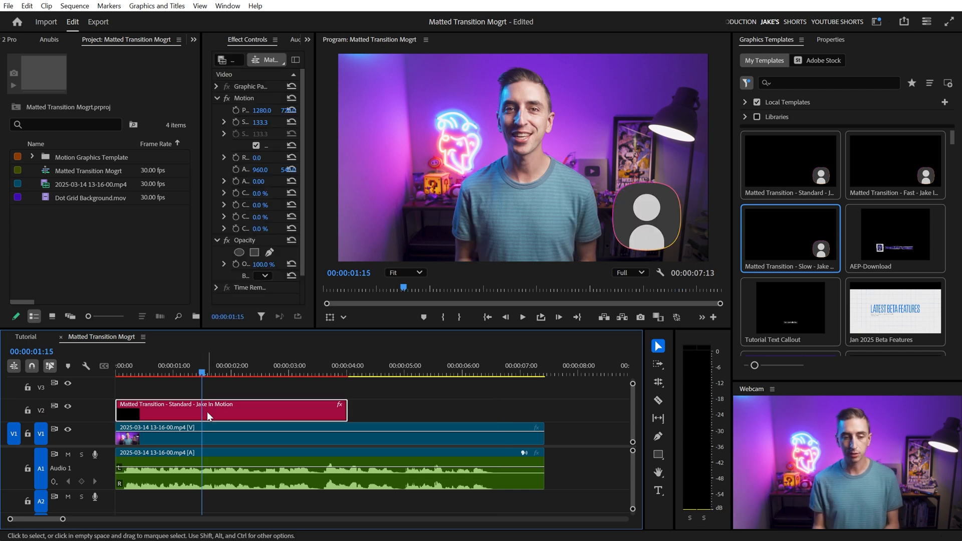
mouse_move(231, 409)
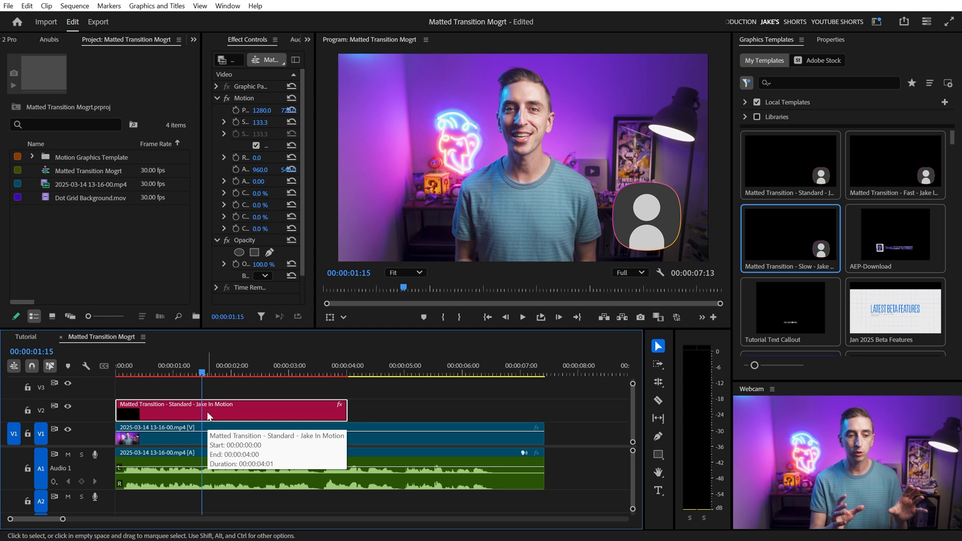
mouse_move(348, 410)
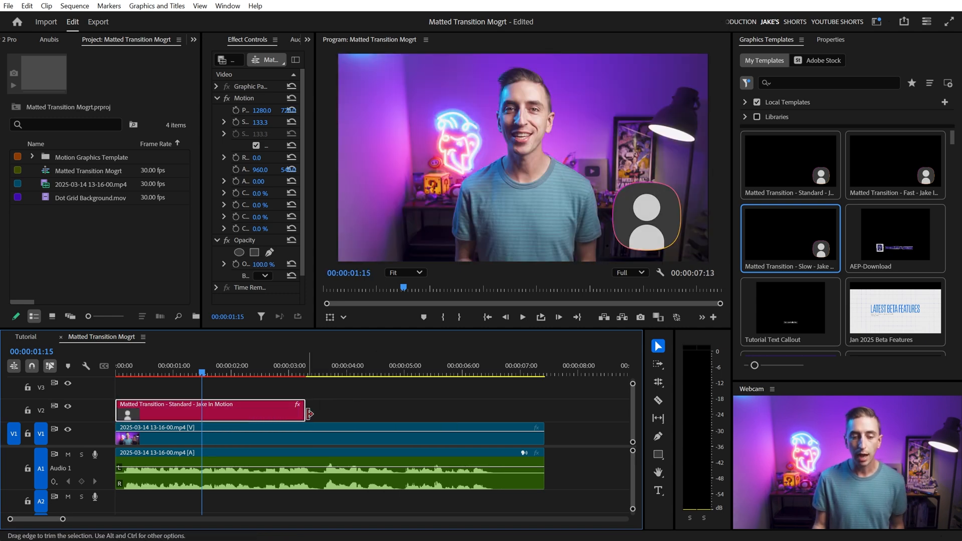
Trim the transition to run from about 00:00:03:04 to about 00:00:06:00.
left_click_drag(310, 411, 540, 410)
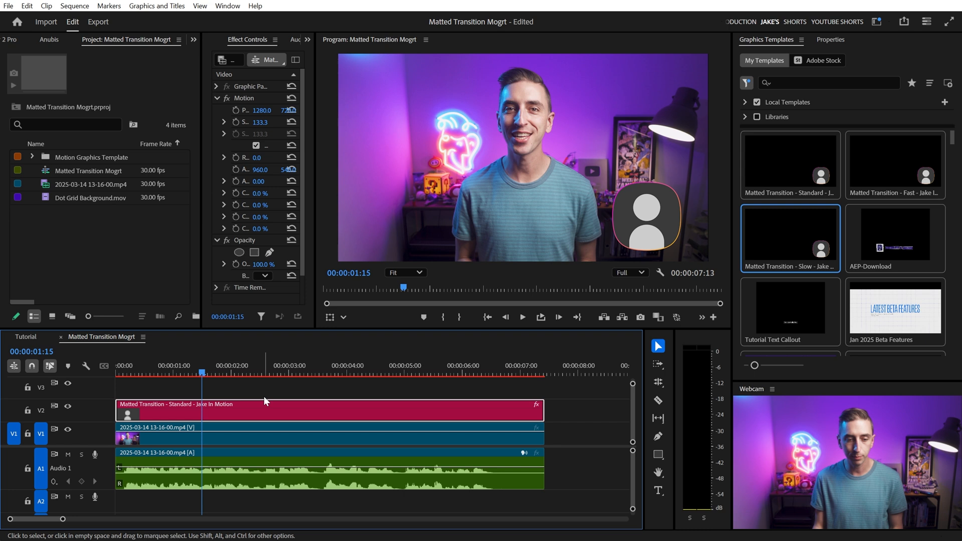
left_click(264, 365)
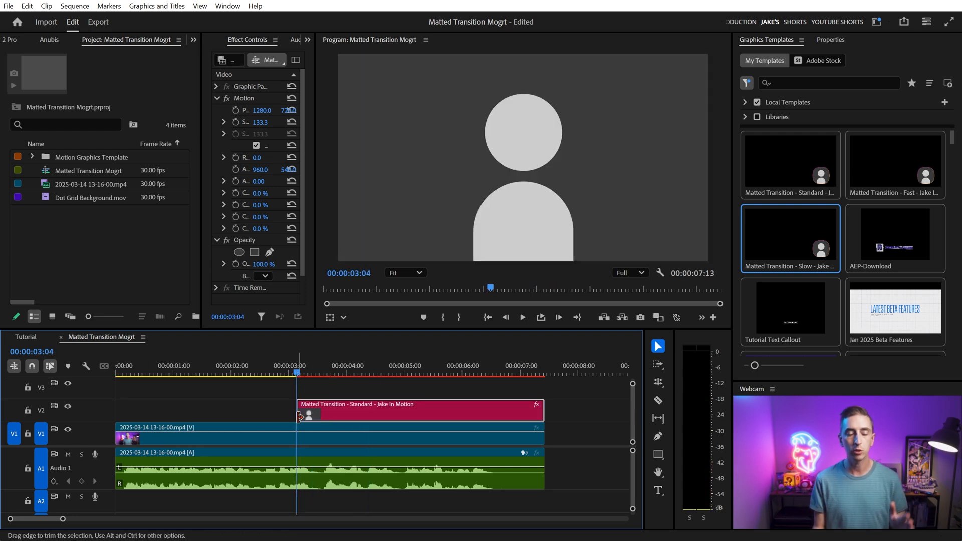
mouse_move(300, 416)
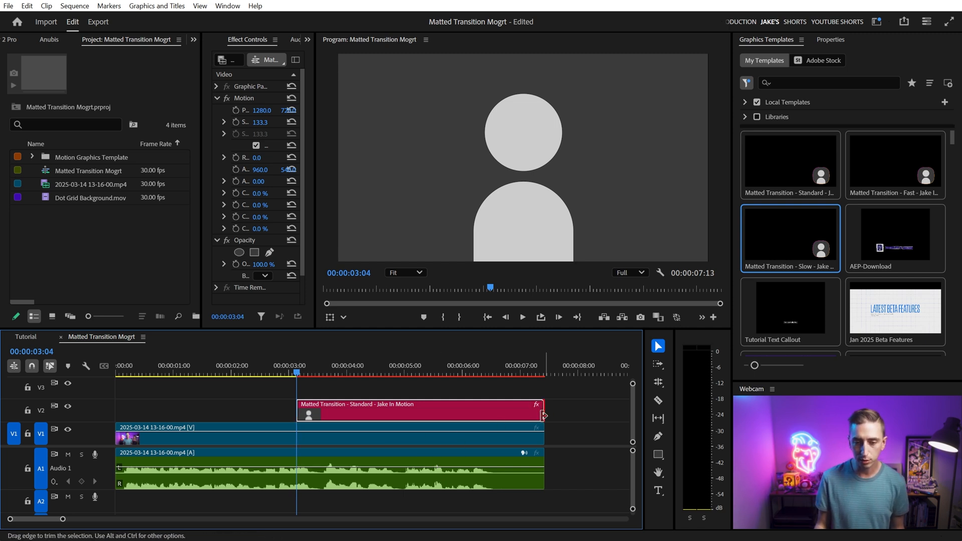
left_click_drag(540, 409, 456, 410)
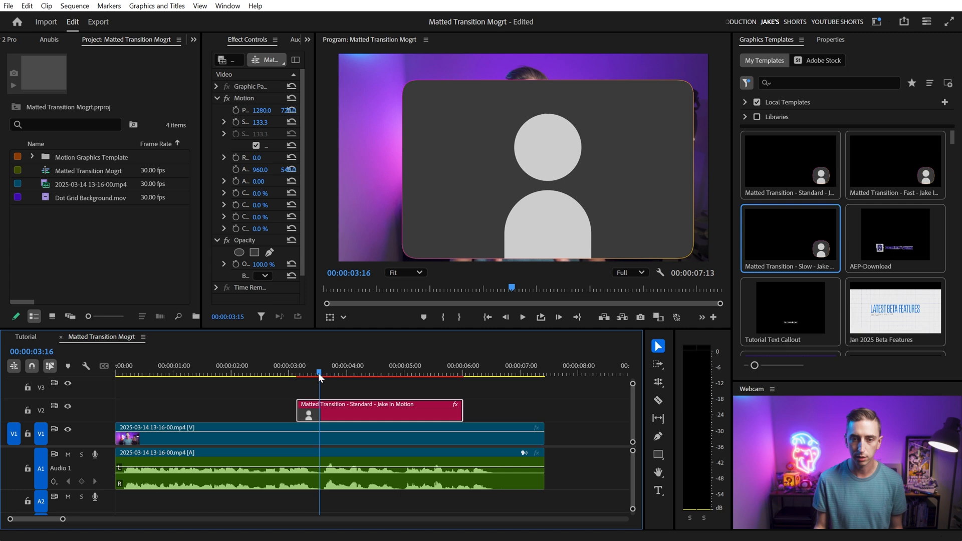
Razor the V1 footage at the transition's start and end and show the transition's Properties.
left_click(367, 372)
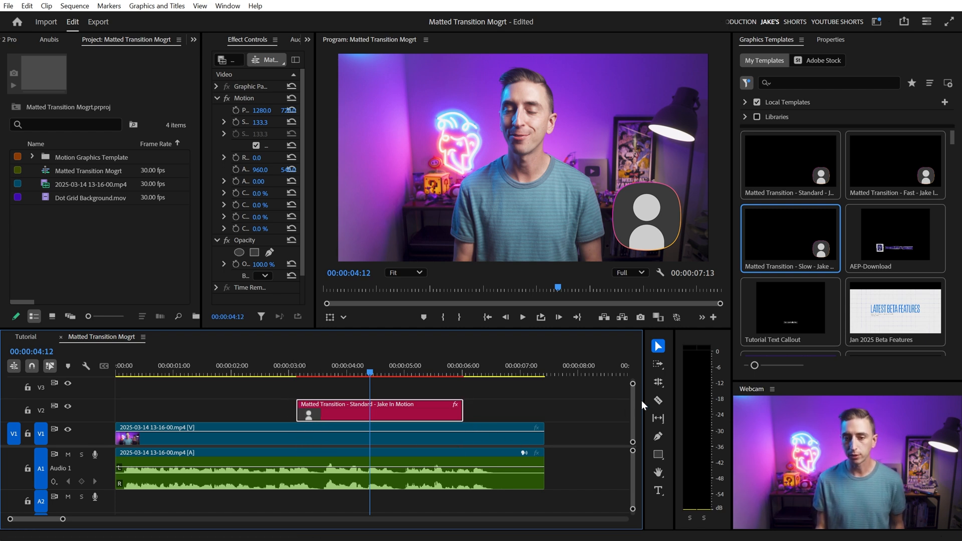
left_click(657, 400)
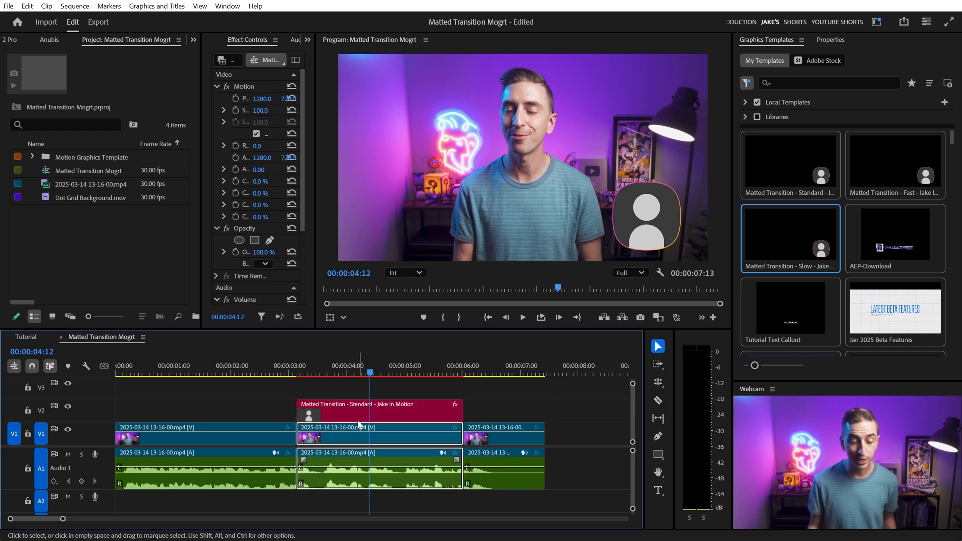
mouse_move(359, 417)
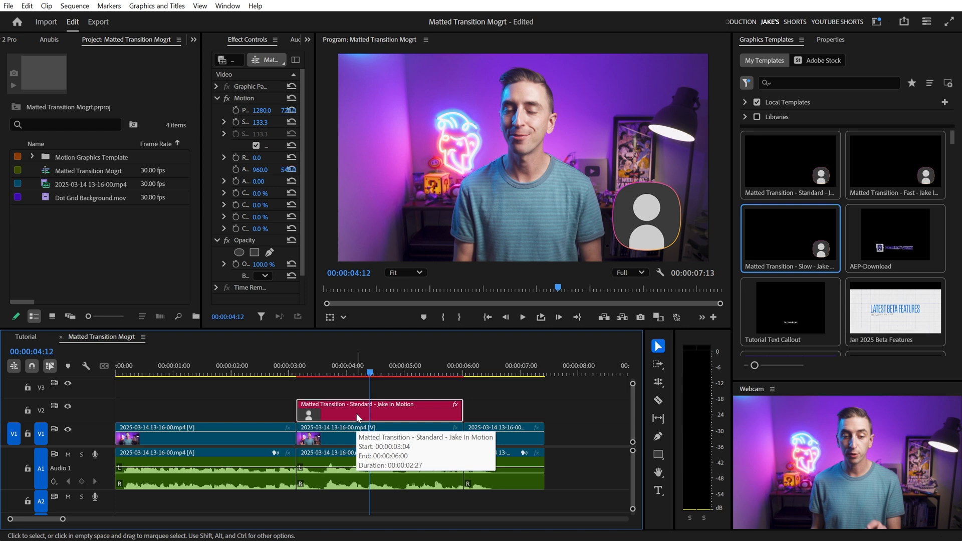
left_click(829, 39)
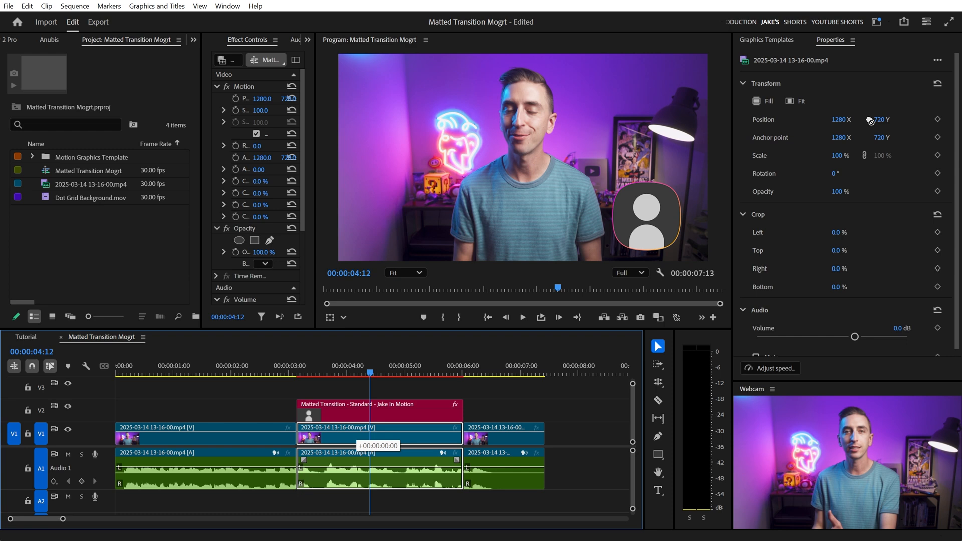
left_click(378, 410)
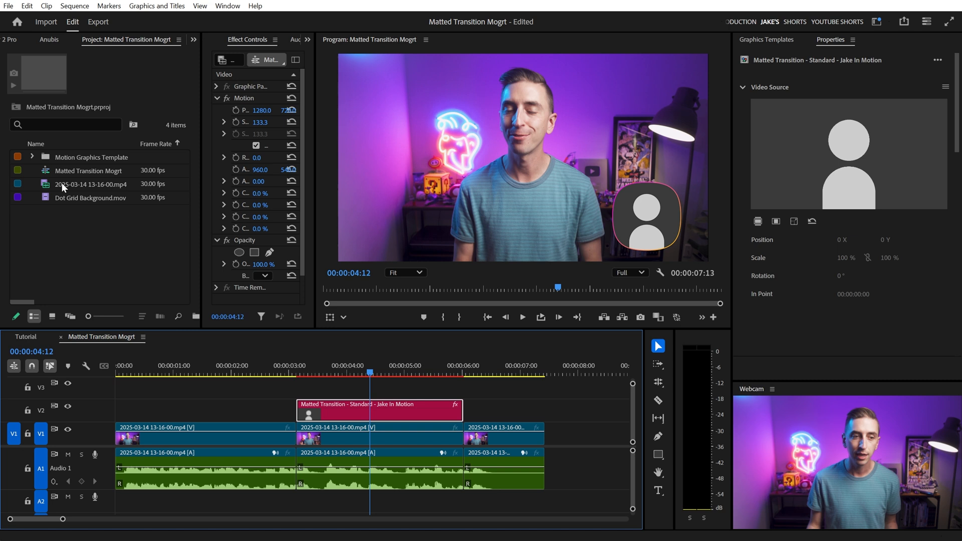
Put the 2025-03-14 talking-head footage into the Video Source nested sequence and return.
left_click(96, 184)
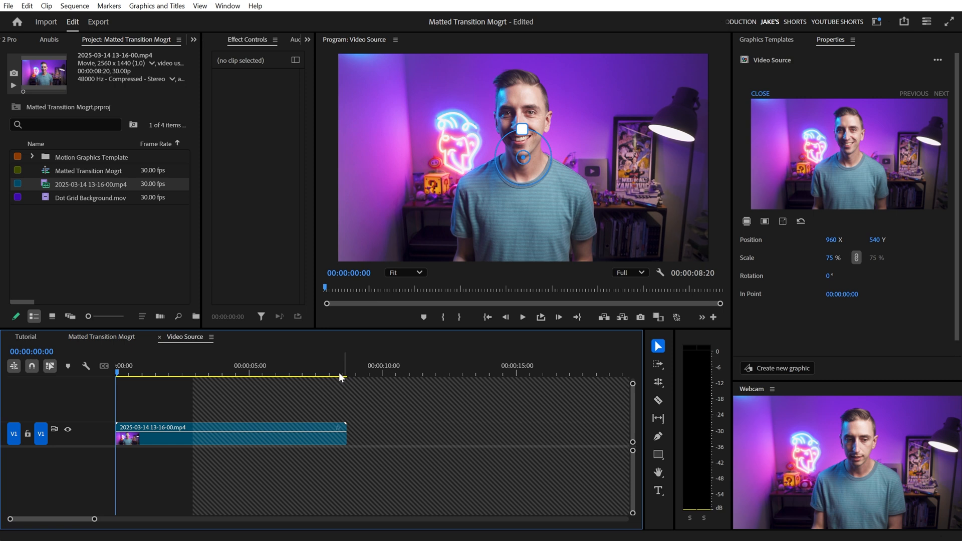
mouse_move(147, 439)
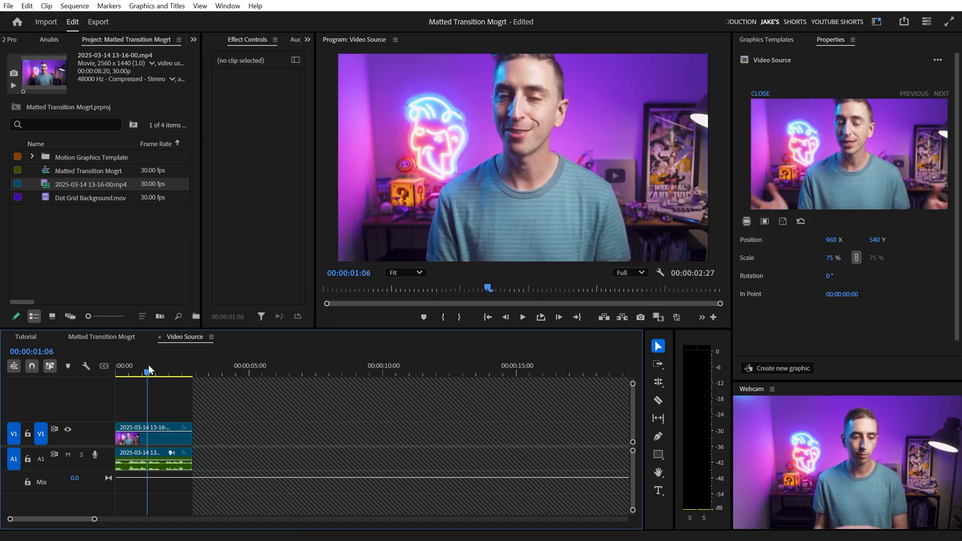
left_click(154, 432)
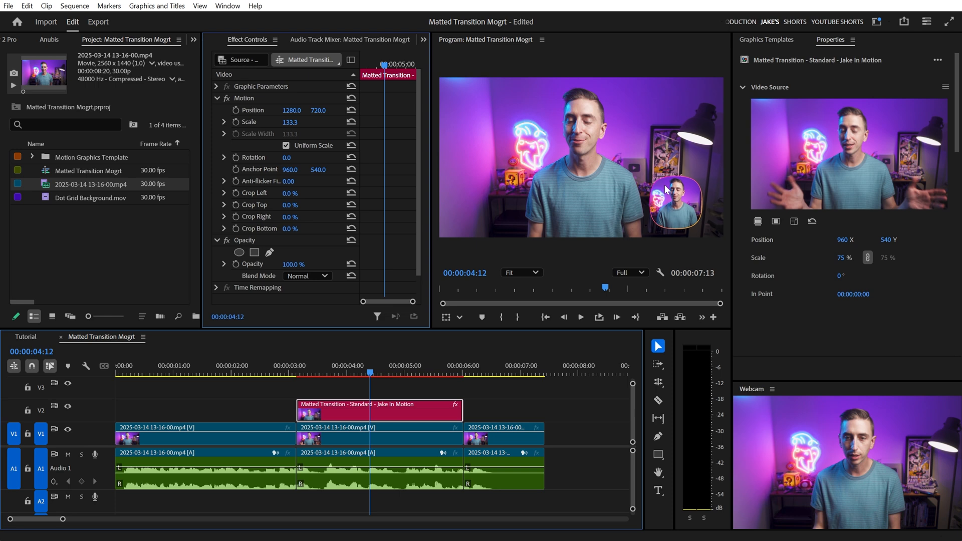
mouse_move(429, 182)
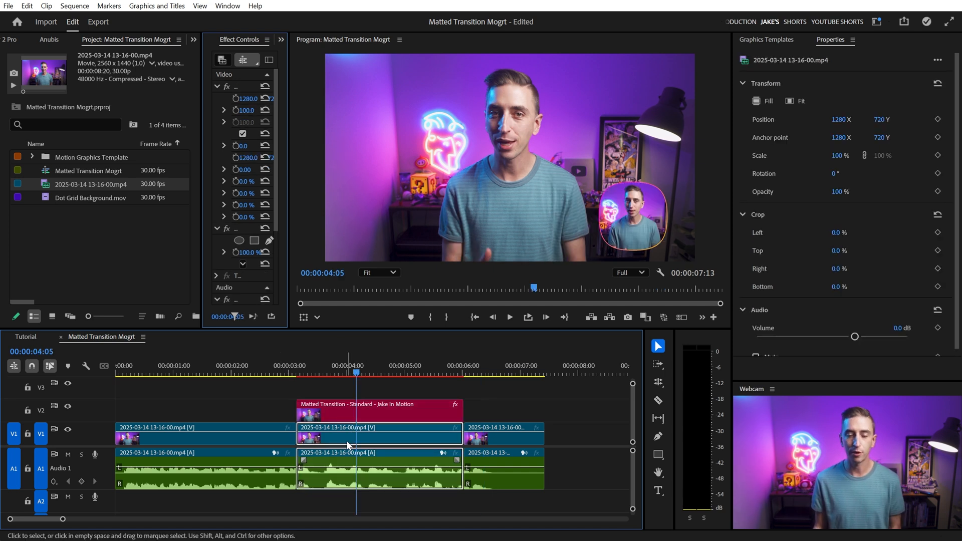
Lay Dot Grid Background.mov on V2 beneath the transition, matching its length.
left_click(378, 410)
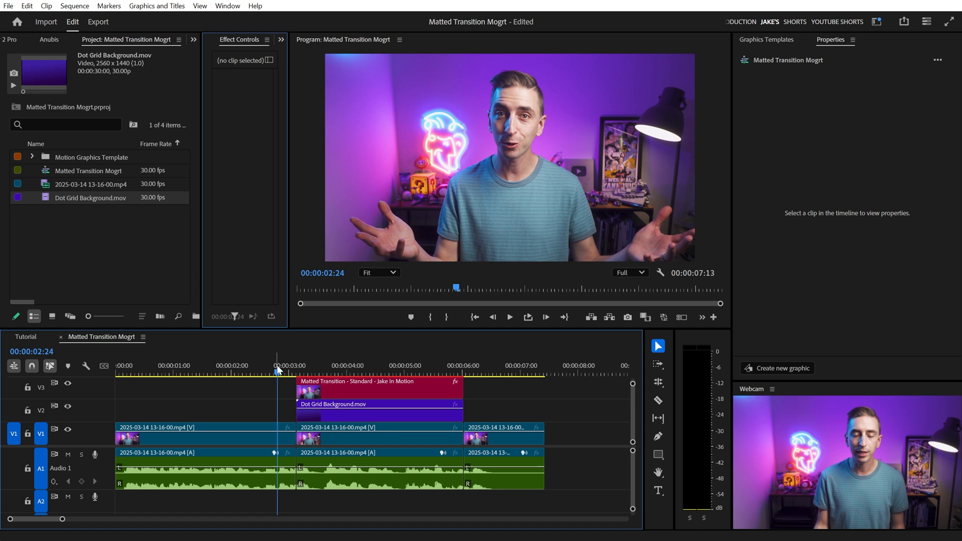
Park playback just before the transition to view its Full Size and Matte control values.
left_click(509, 317)
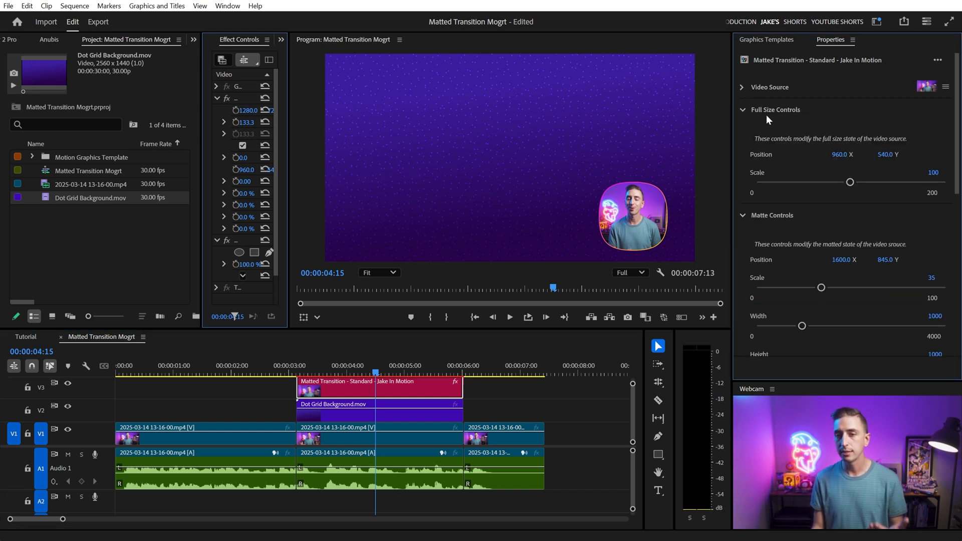
Adjust Full Size position, narrow the matte, fully round its corners and set Width to 1000.
left_click(296, 366)
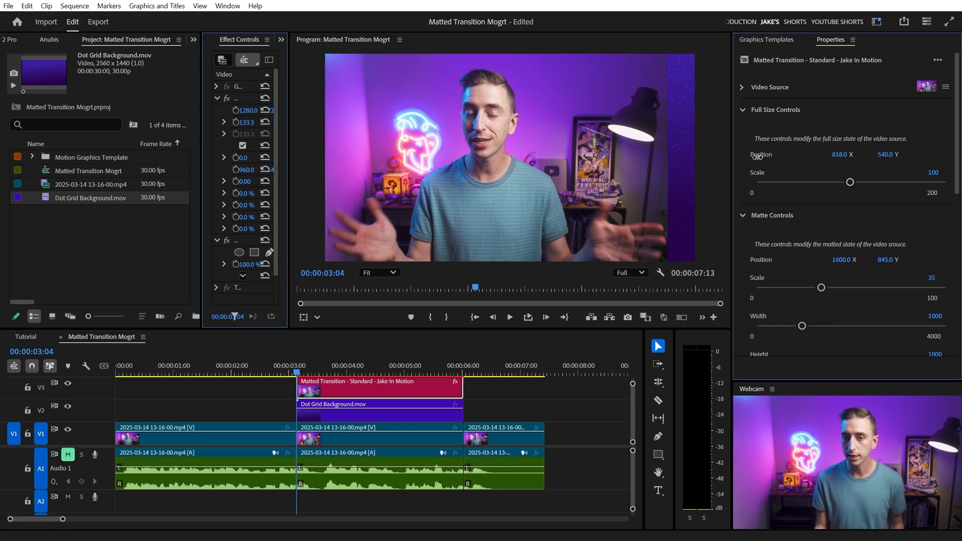
left_click_drag(849, 181, 853, 181)
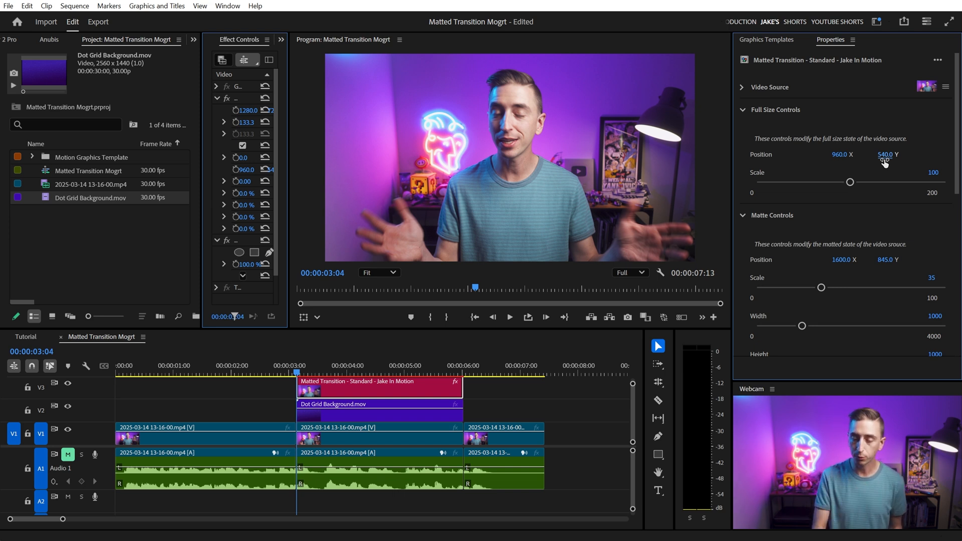
left_click(743, 110)
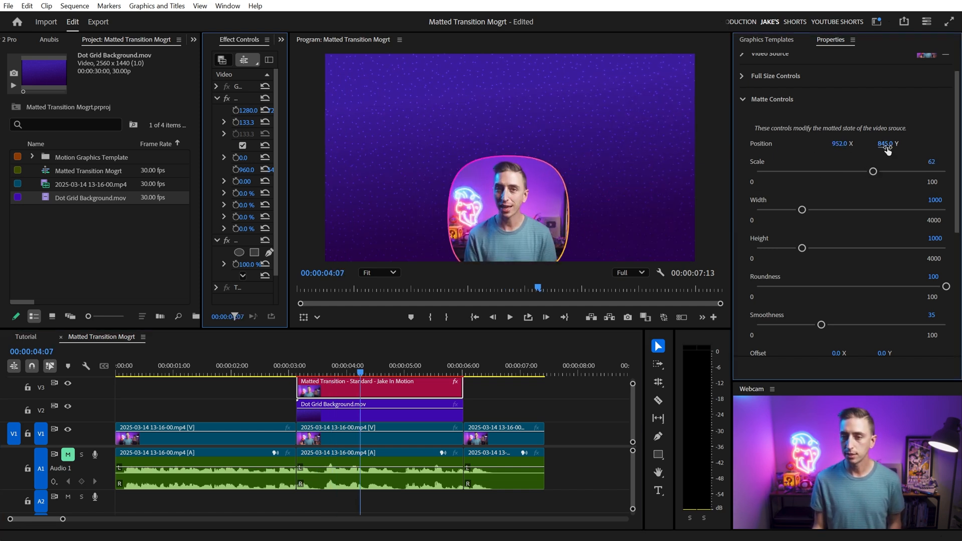
left_click_drag(801, 209, 853, 209)
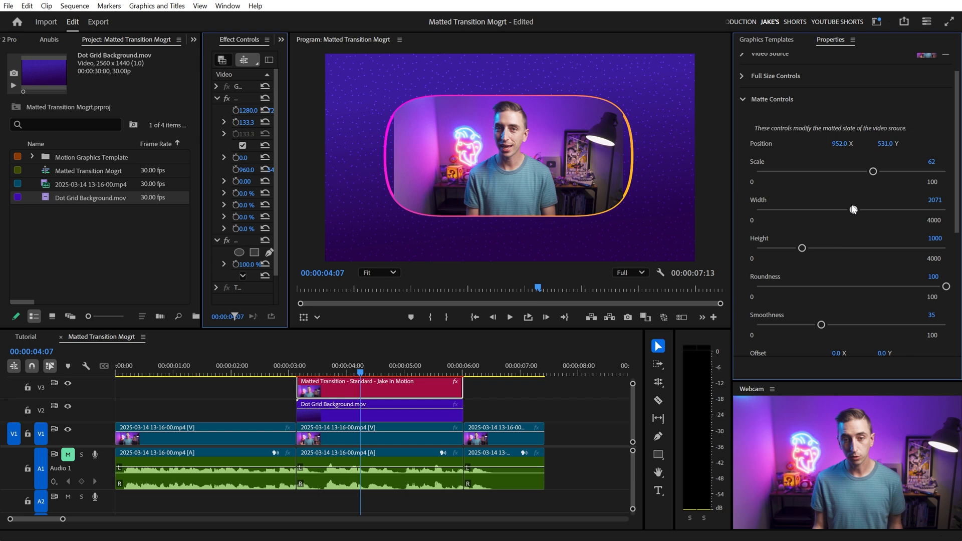
left_click_drag(853, 209, 786, 210)
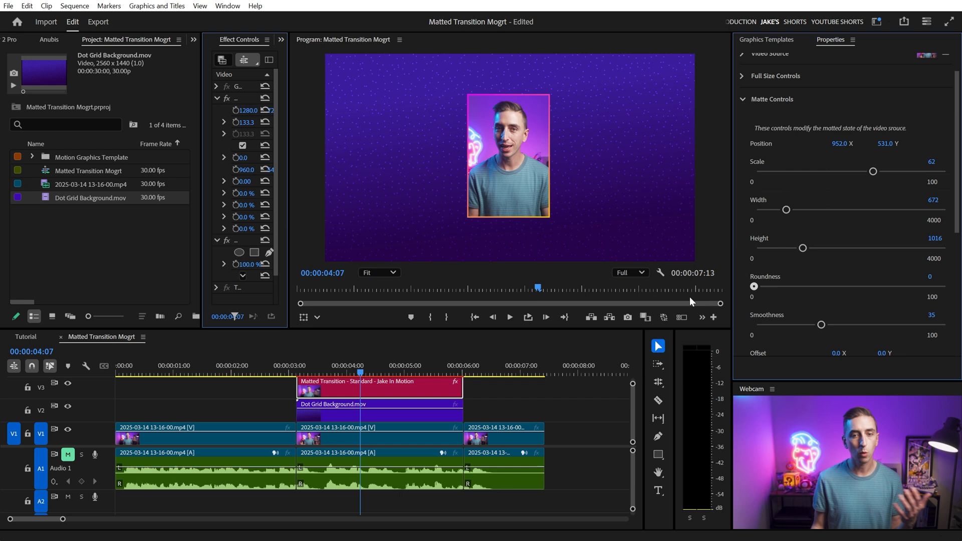
left_click_drag(753, 286, 947, 285)
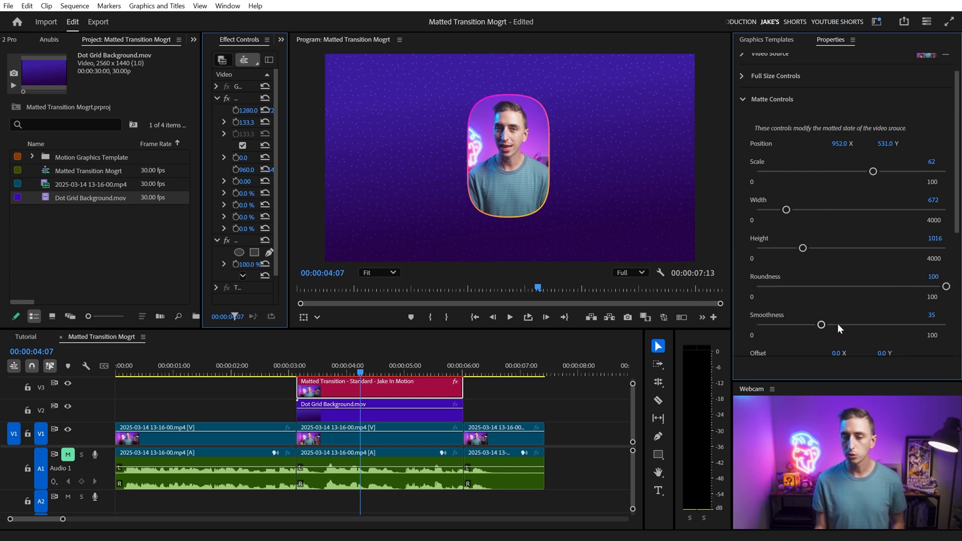
left_click_drag(822, 324, 816, 323)
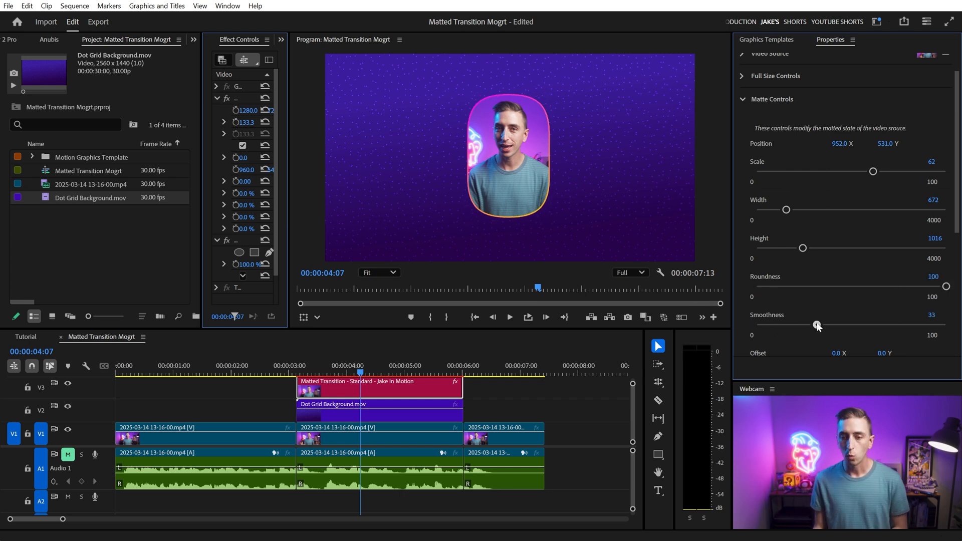
left_click_drag(817, 325, 753, 325)
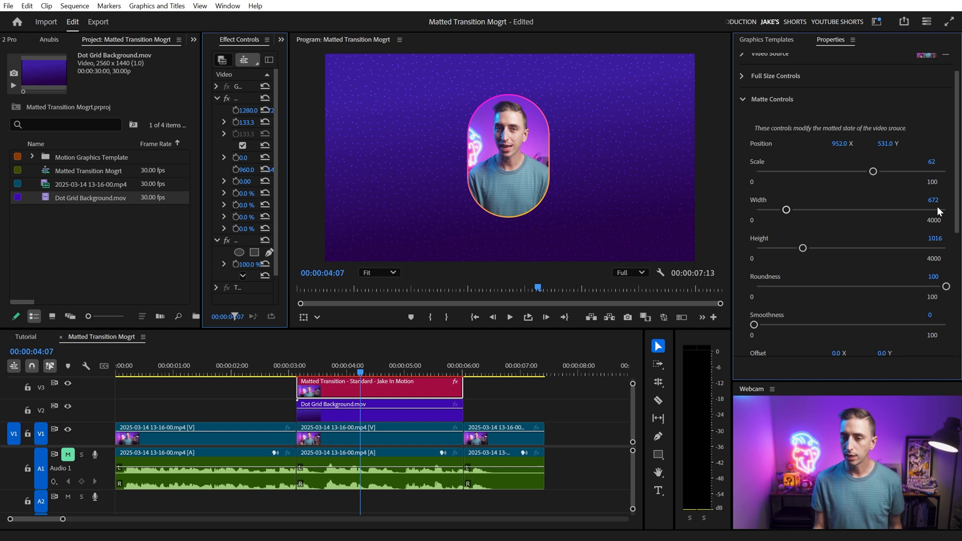
type("10")
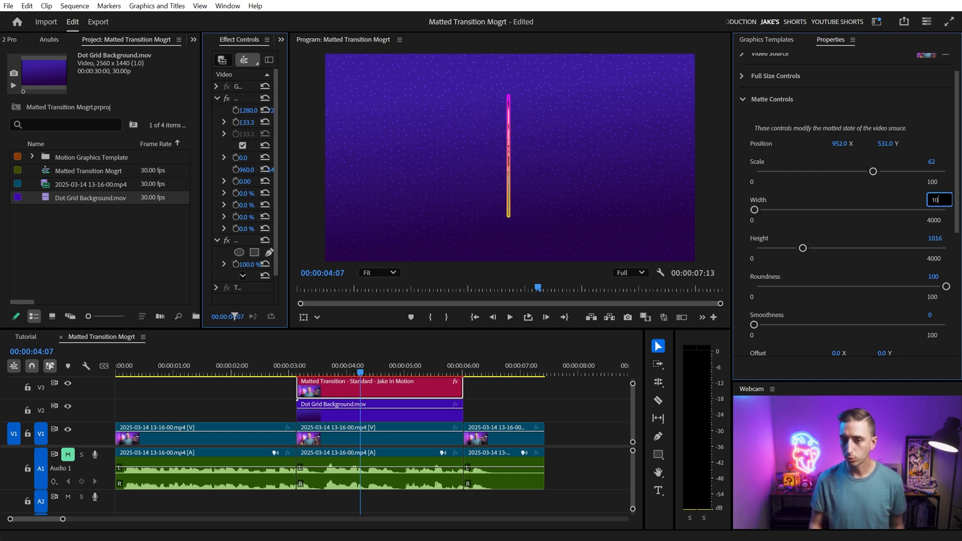
type("1000")
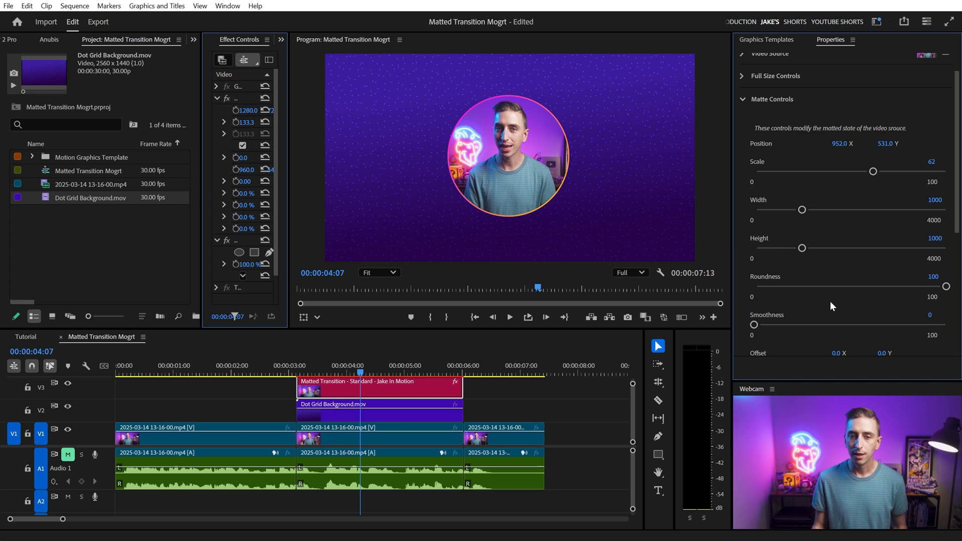
Scrub the matte Smoothness back to about a third and try left and upward Offset values.
left_click_drag(754, 325, 843, 325)
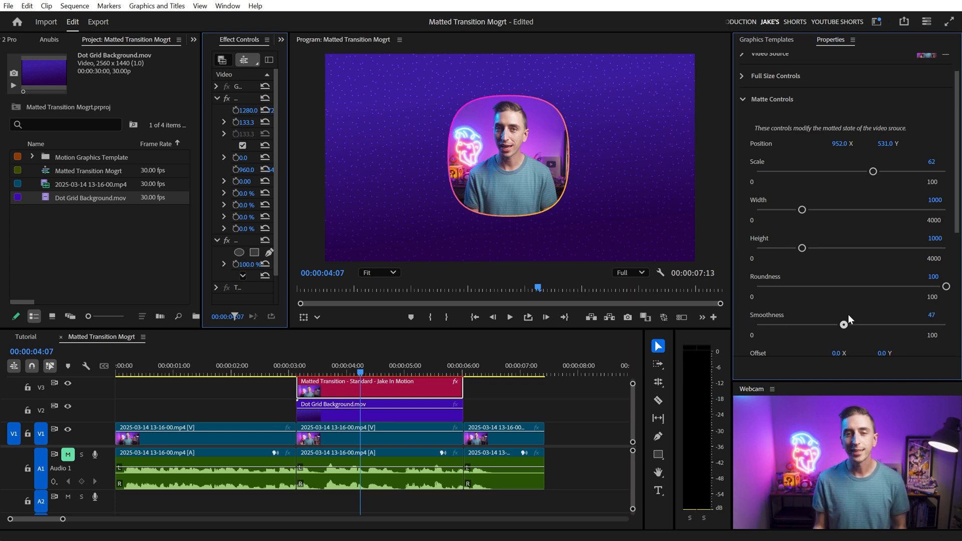
left_click_drag(844, 325, 799, 324)
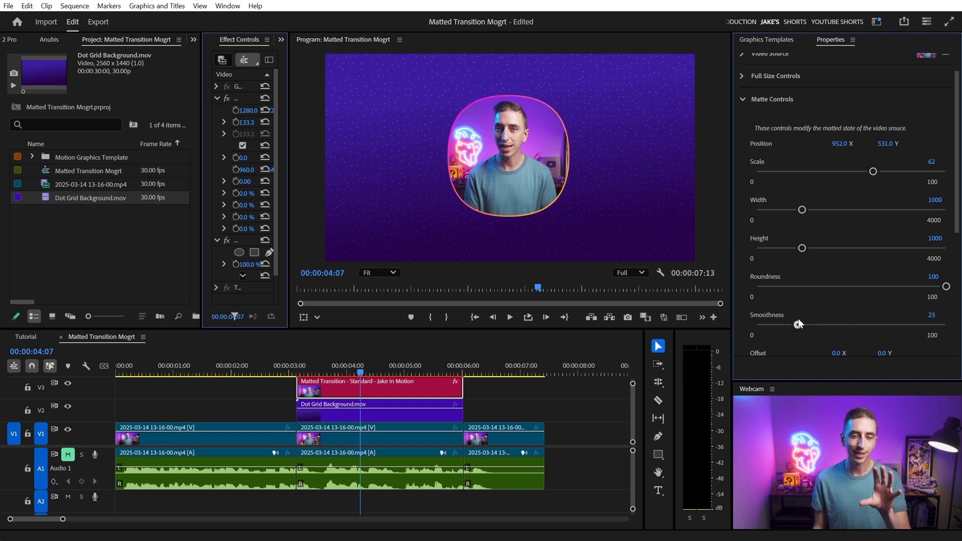
left_click_drag(800, 325, 929, 325)
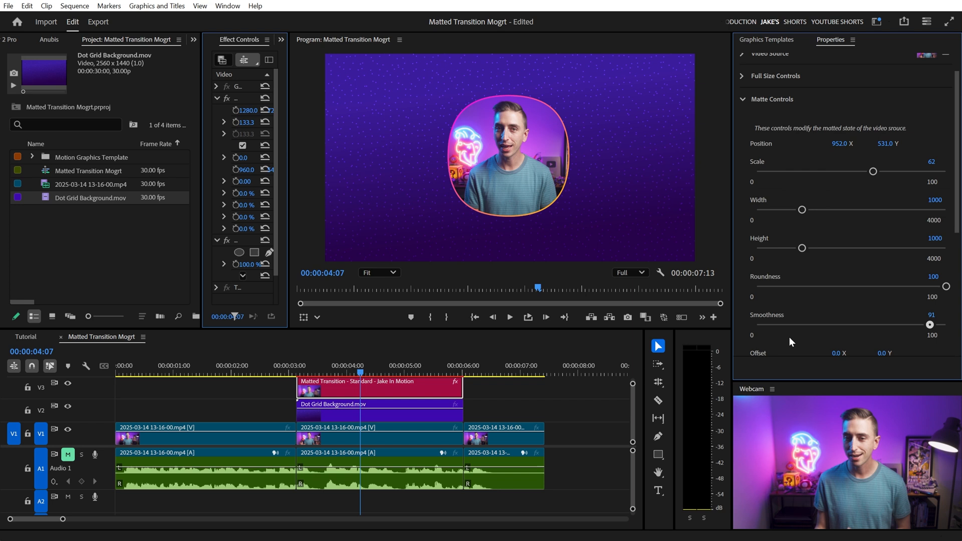
left_click_drag(928, 324, 814, 325)
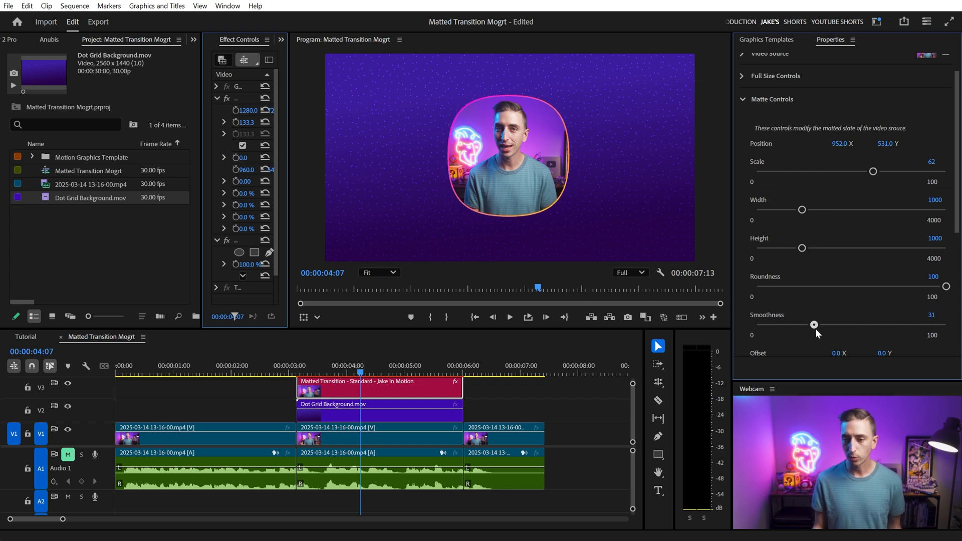
left_click_drag(814, 323, 821, 324)
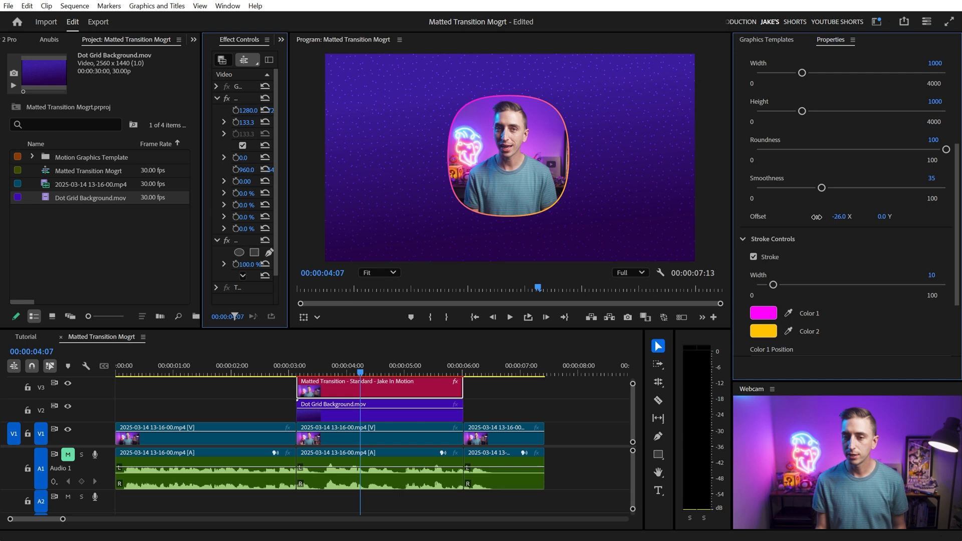
left_click_drag(816, 216, 734, 208)
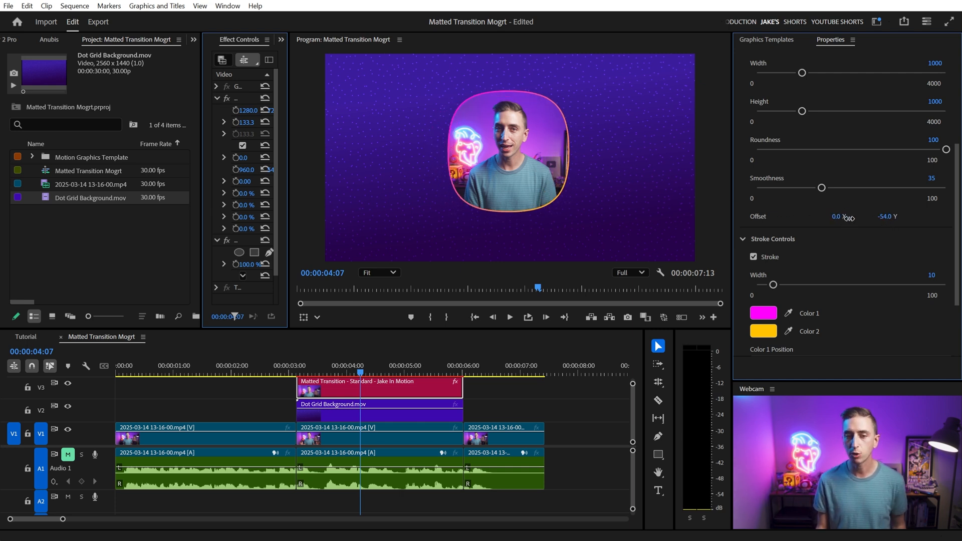
left_click_drag(884, 216, 883, 204)
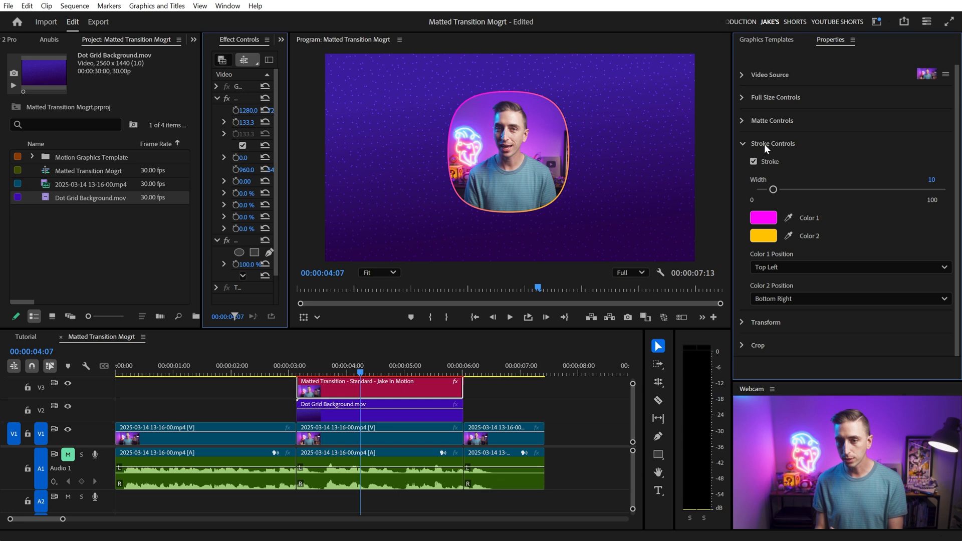
mouse_move(659, 166)
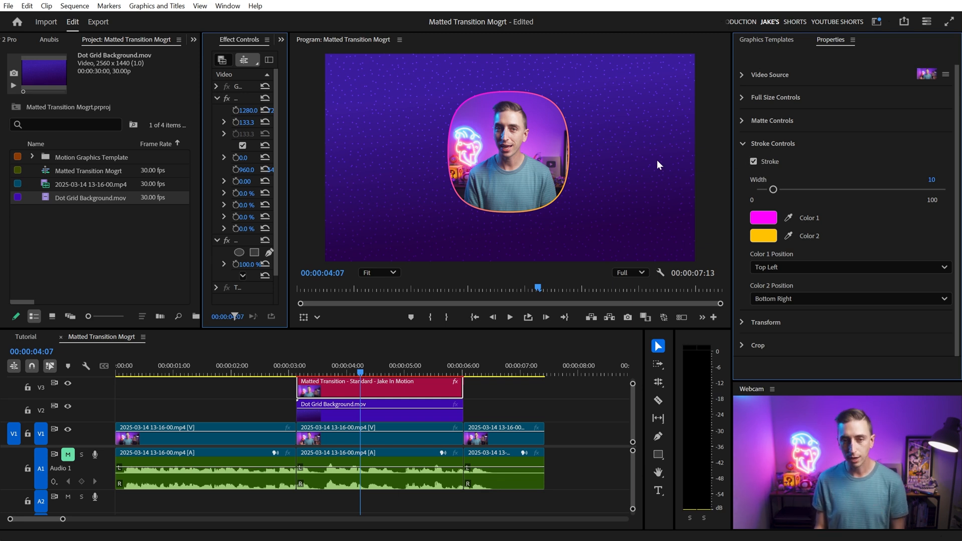
Toggle the matte stroke off and on, restore width 10 and set Color 2 back to yellow.
left_click(754, 161)
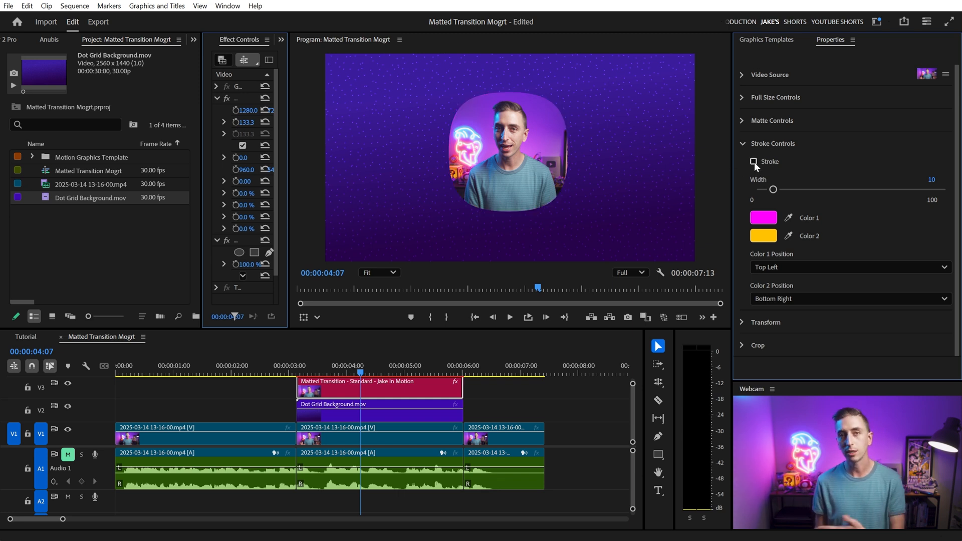
left_click(753, 162)
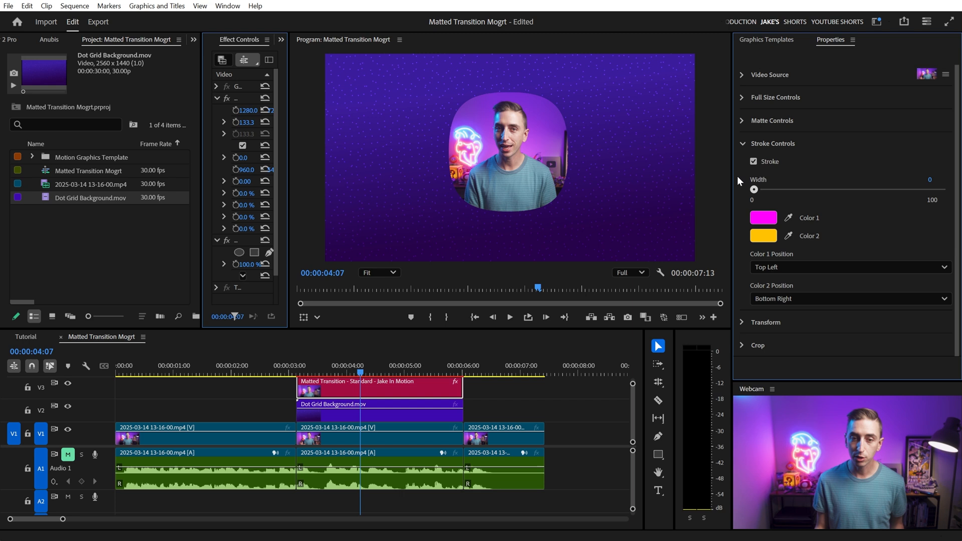
left_click_drag(750, 190, 772, 189)
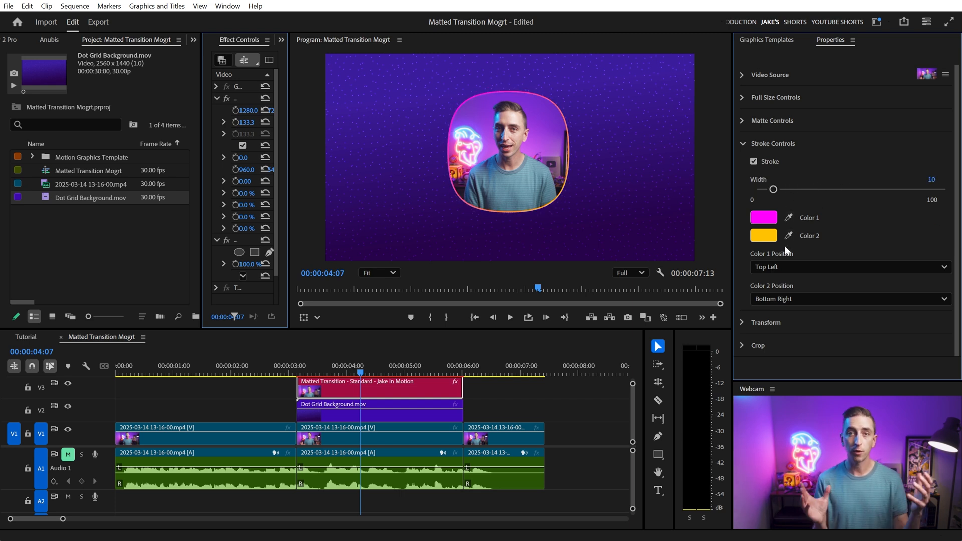
left_click(764, 235)
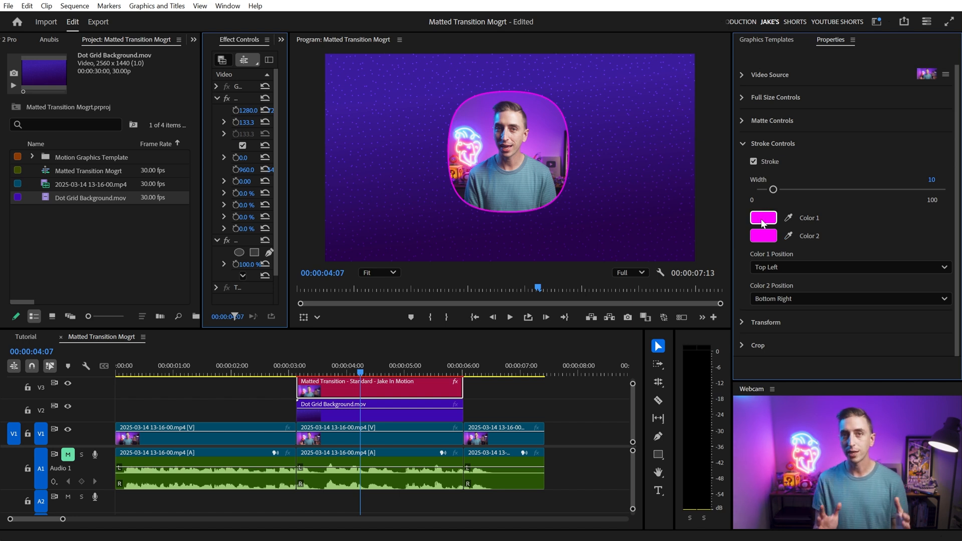
left_click(763, 235)
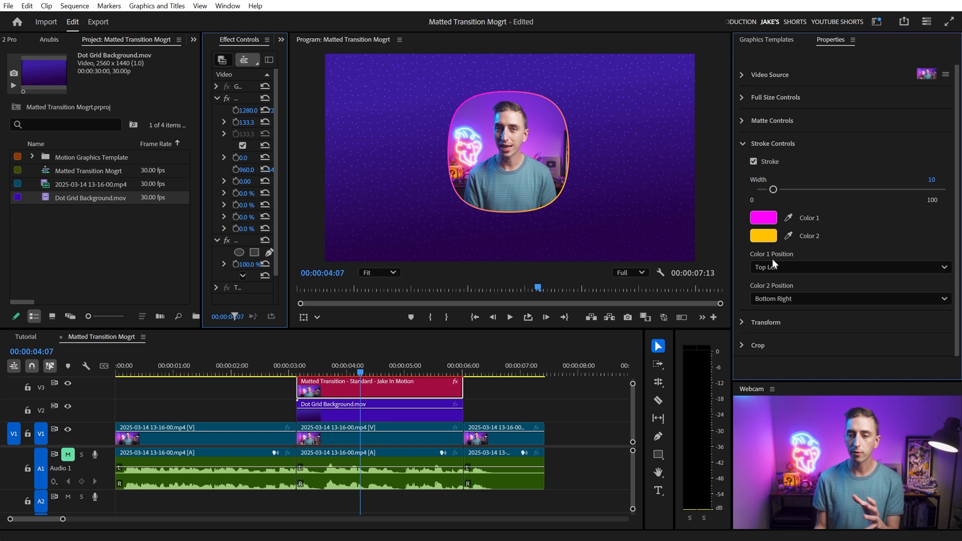
mouse_move(782, 295)
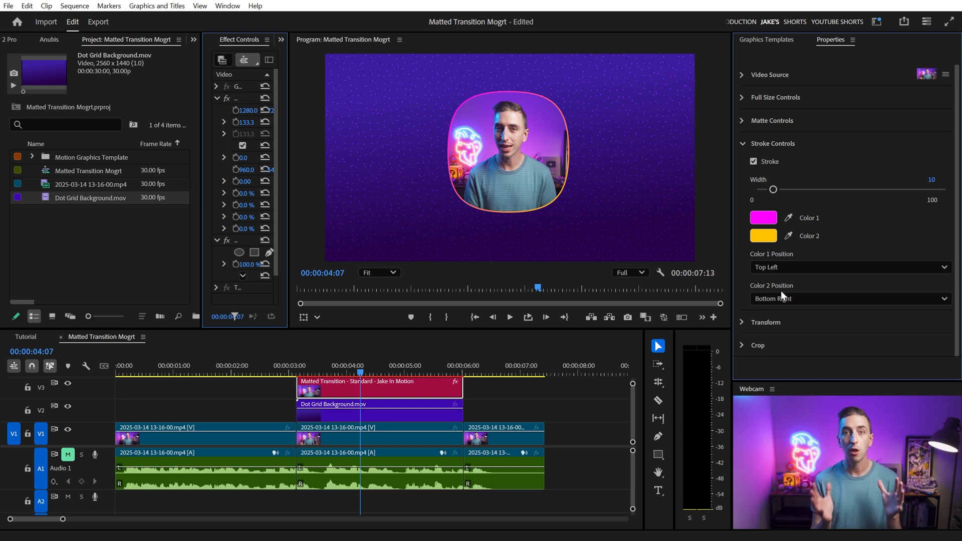
mouse_move(487, 127)
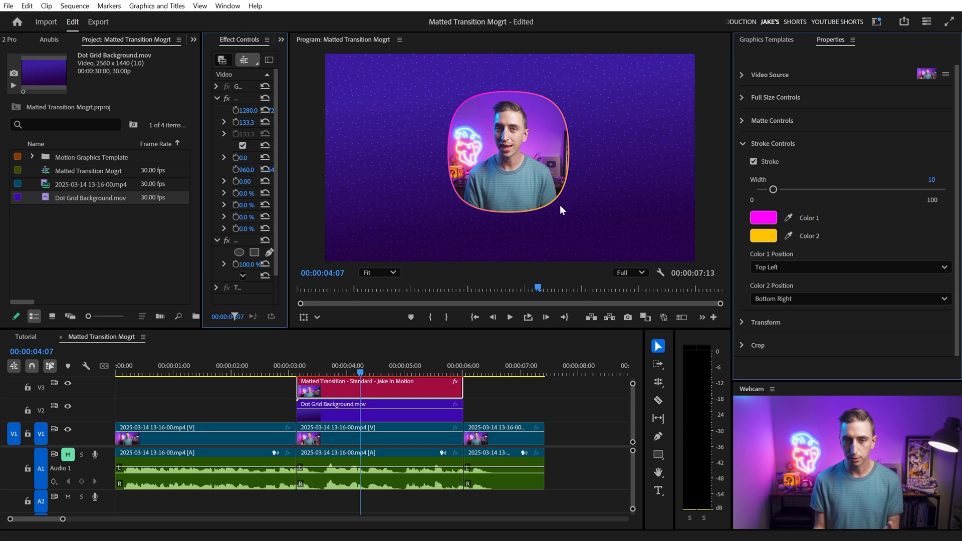
Set the gradient colour corners (second at Bottom Left), then browse templates to Matted Transition - Standard.
left_click(848, 298)
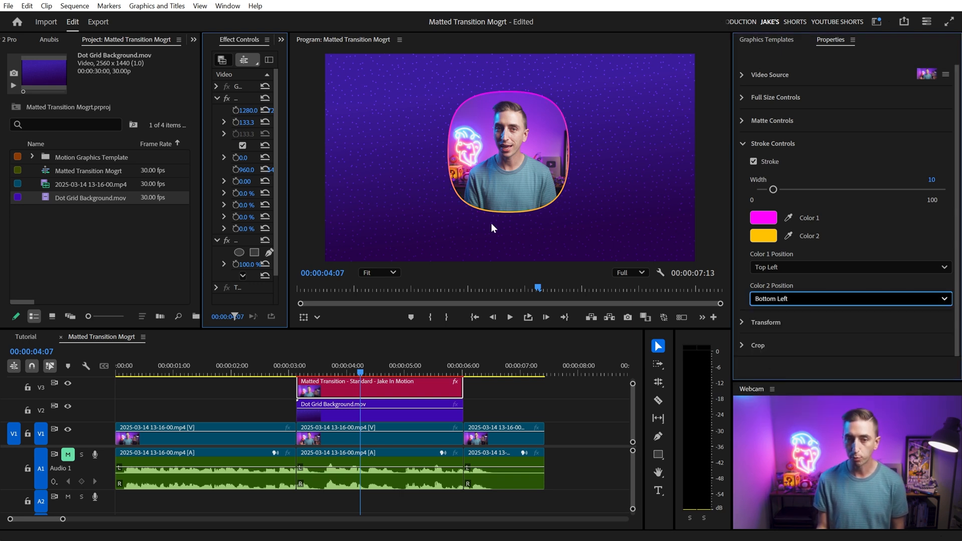
left_click(850, 266)
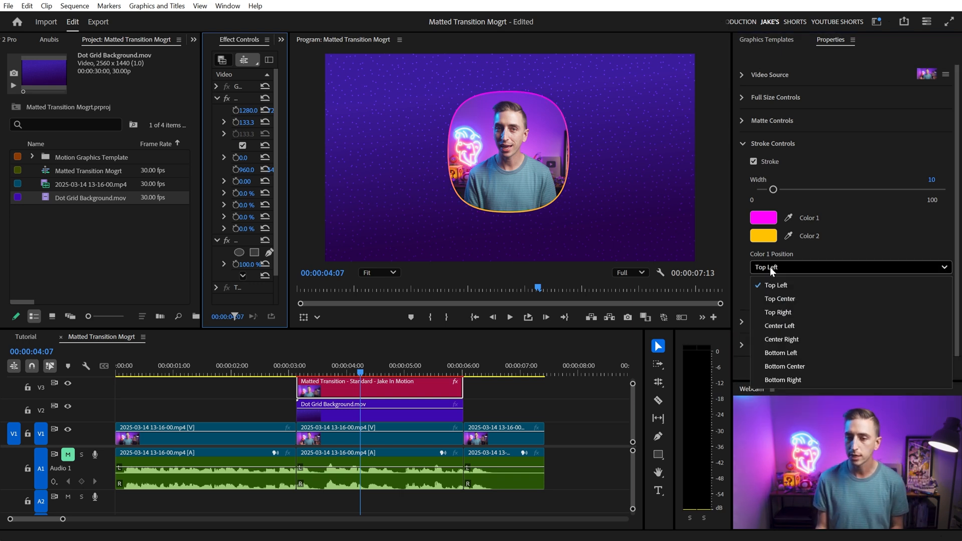
left_click(776, 311)
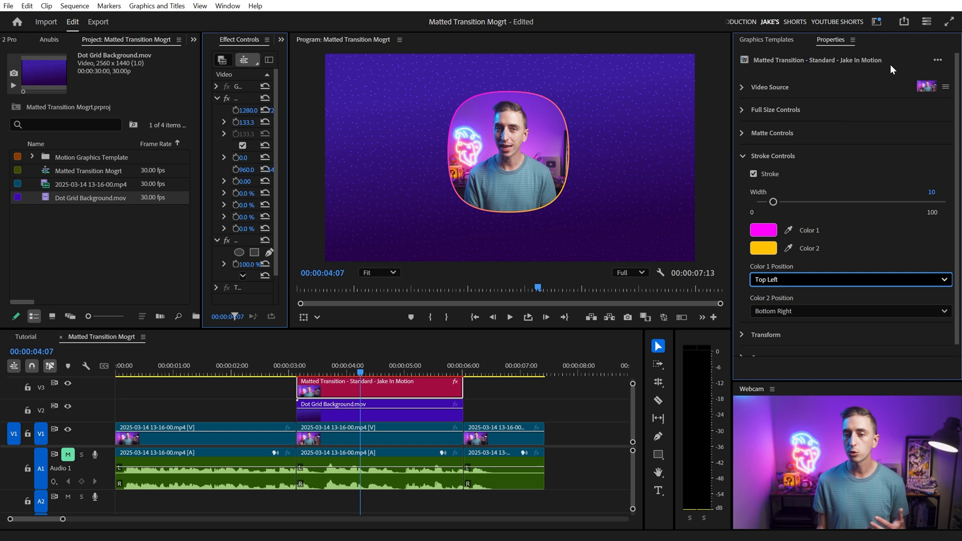
left_click(765, 39)
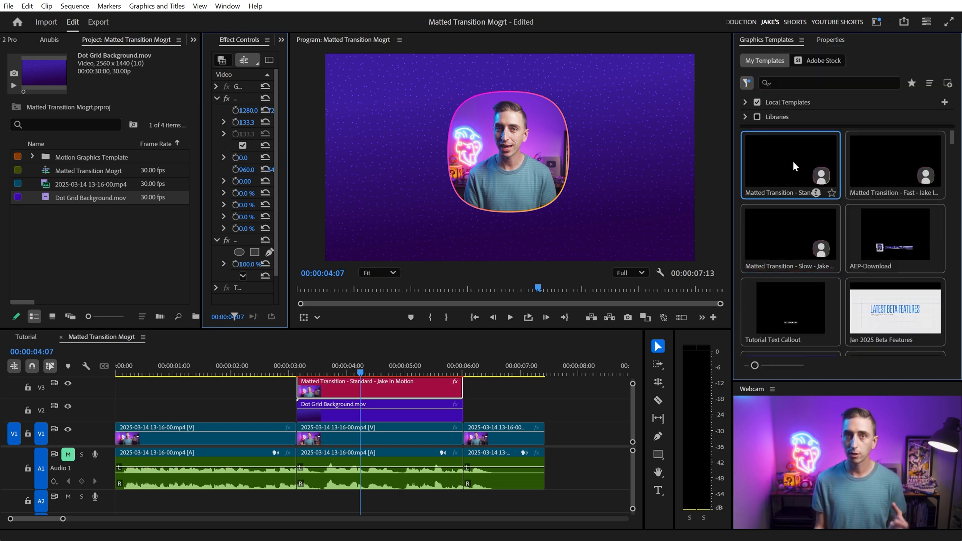
left_click(894, 164)
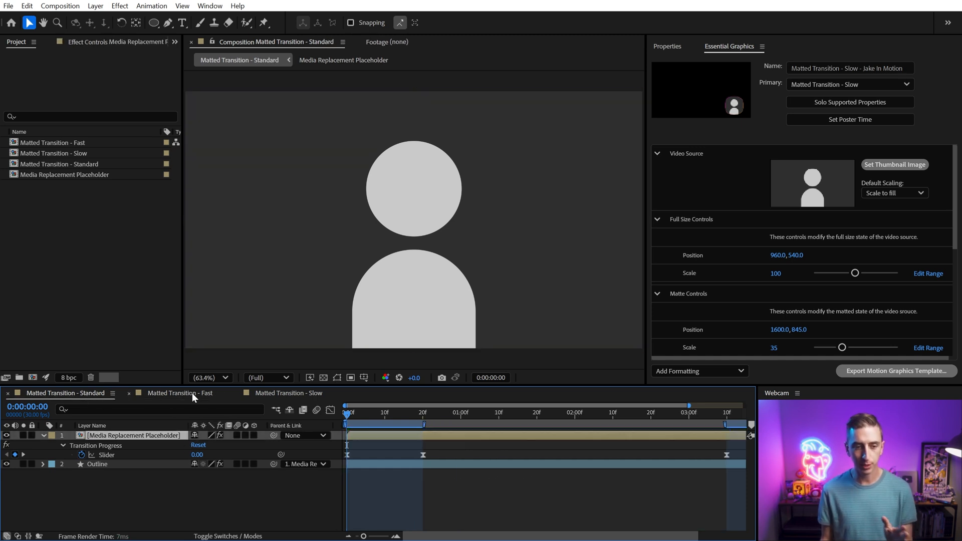
Switch to the Standard composition, move time past one second and scroll the placeholder's Effect Controls.
left_click(288, 393)
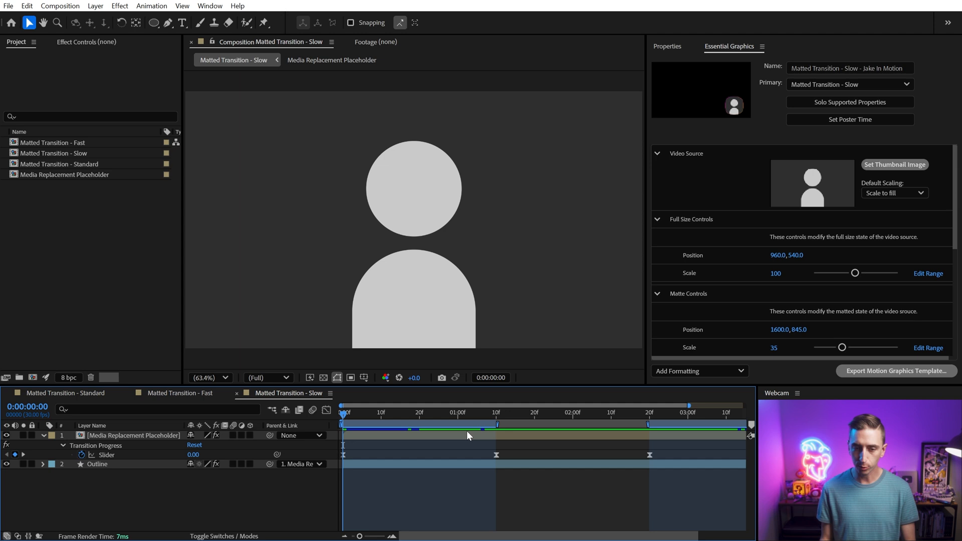
left_click(130, 435)
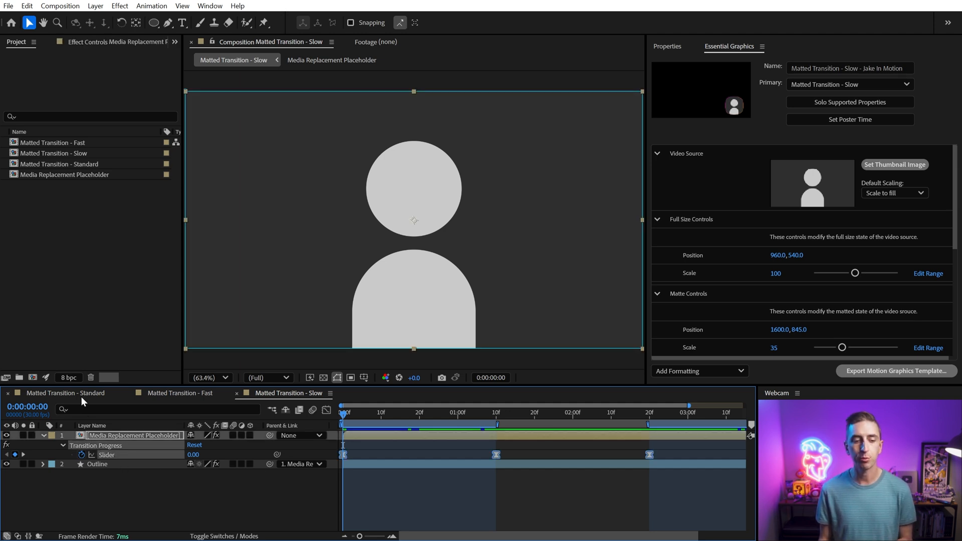
left_click(66, 393)
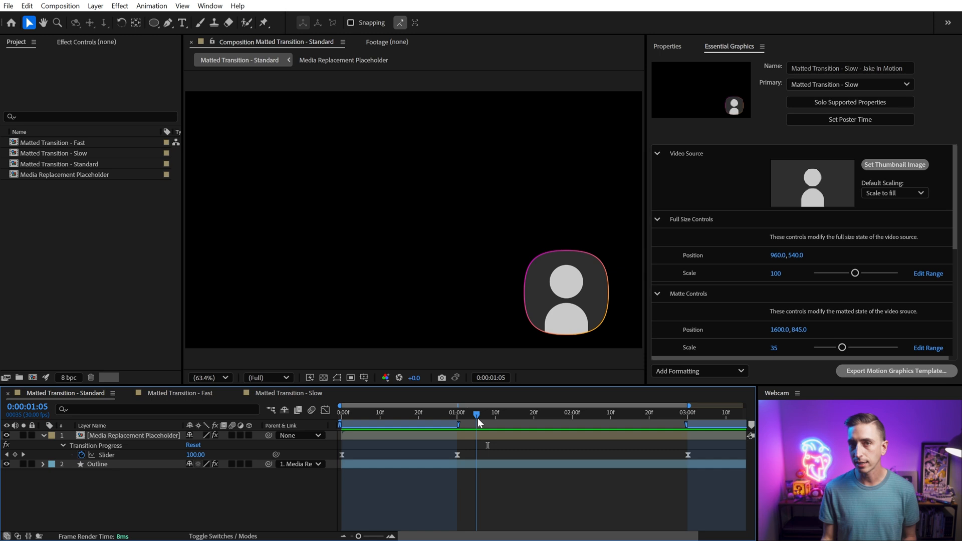
mouse_move(476, 427)
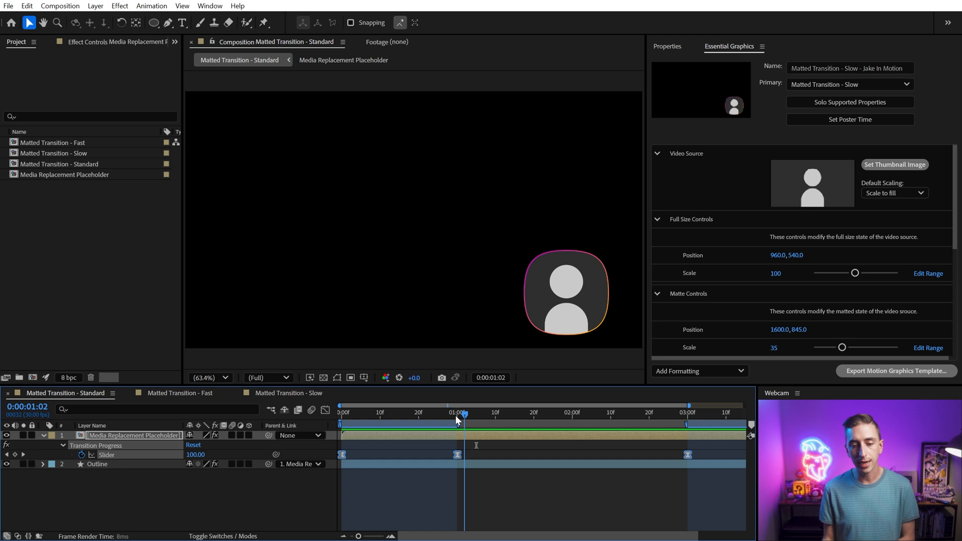
left_click_drag(457, 411, 398, 411)
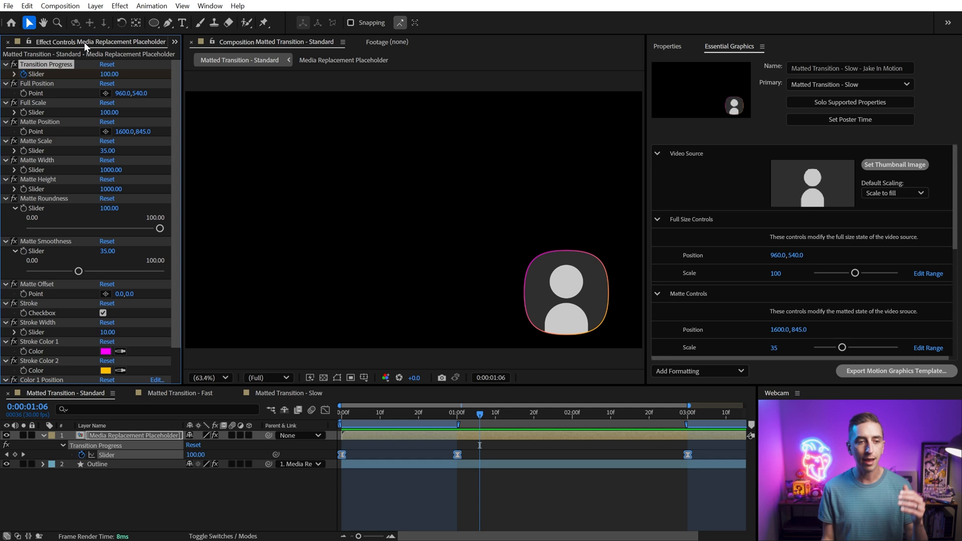
scroll("down", 3)
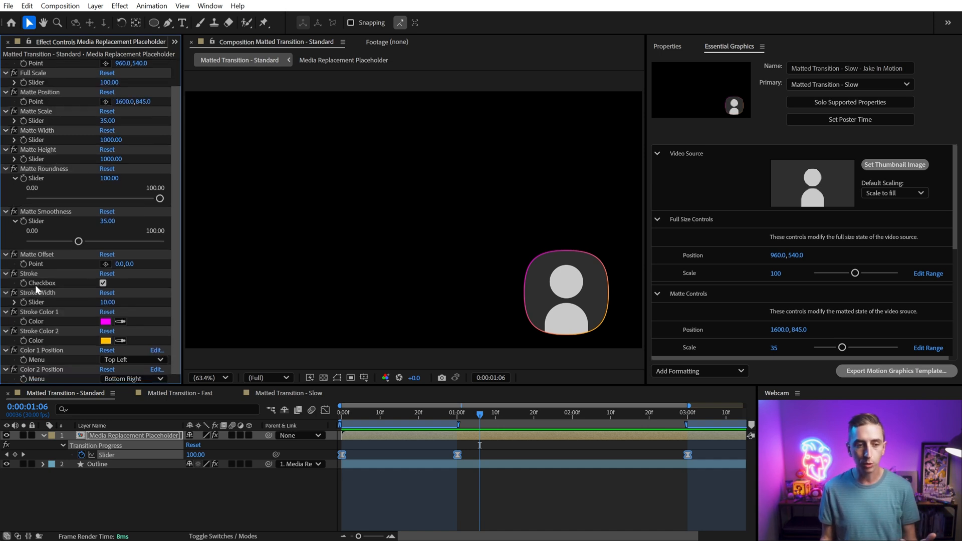
mouse_move(567, 300)
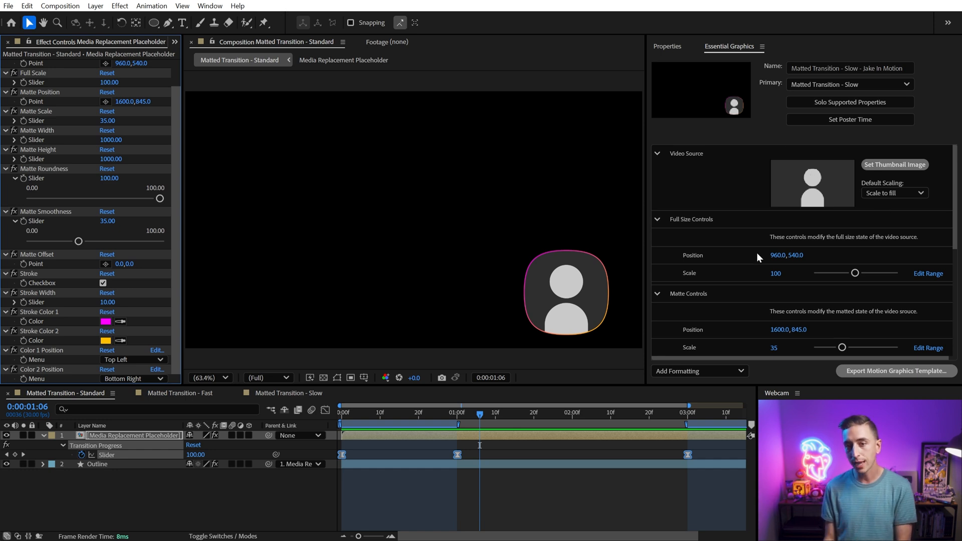
mouse_move(711, 193)
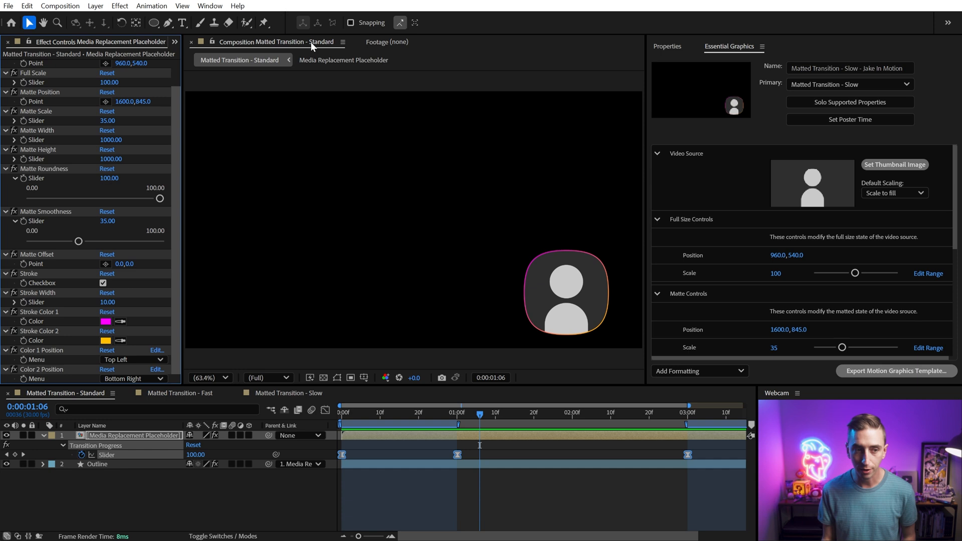
Make Matted Transition - Demo the template's primary and show the placeholder's effect controls.
left_click(48, 42)
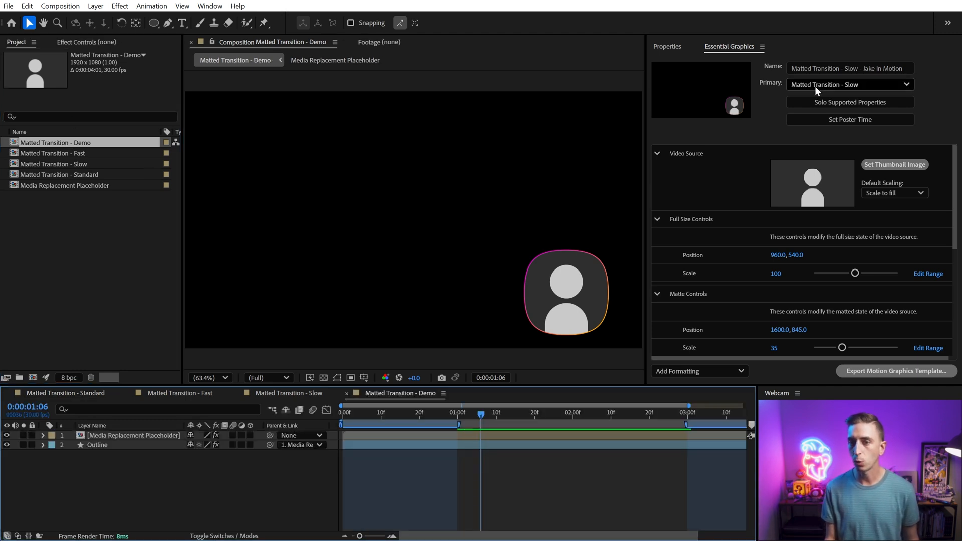
left_click(850, 84)
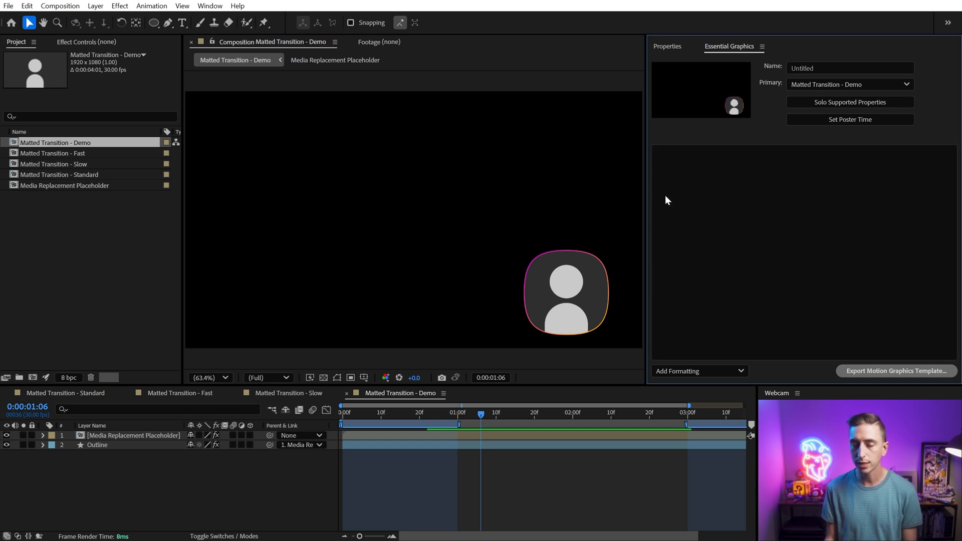
left_click(132, 435)
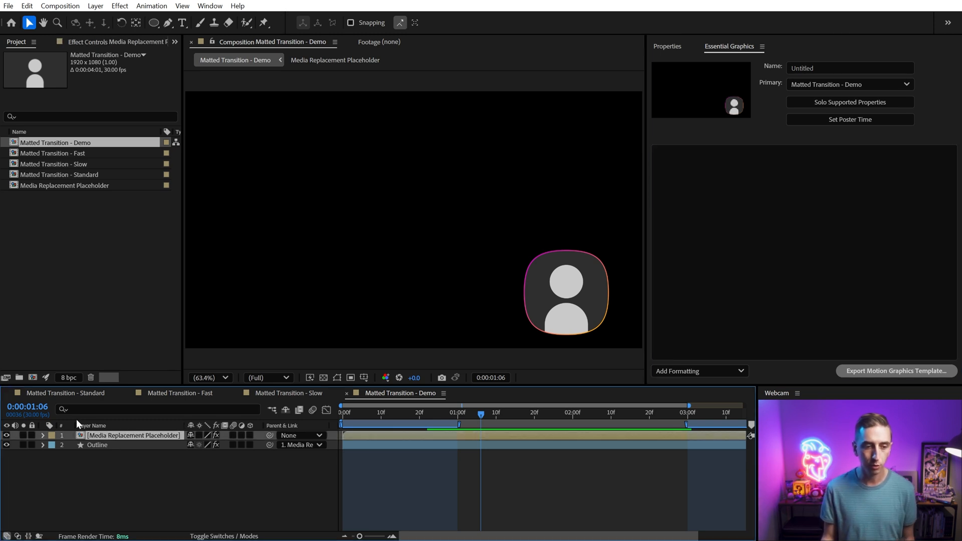
left_click(99, 42)
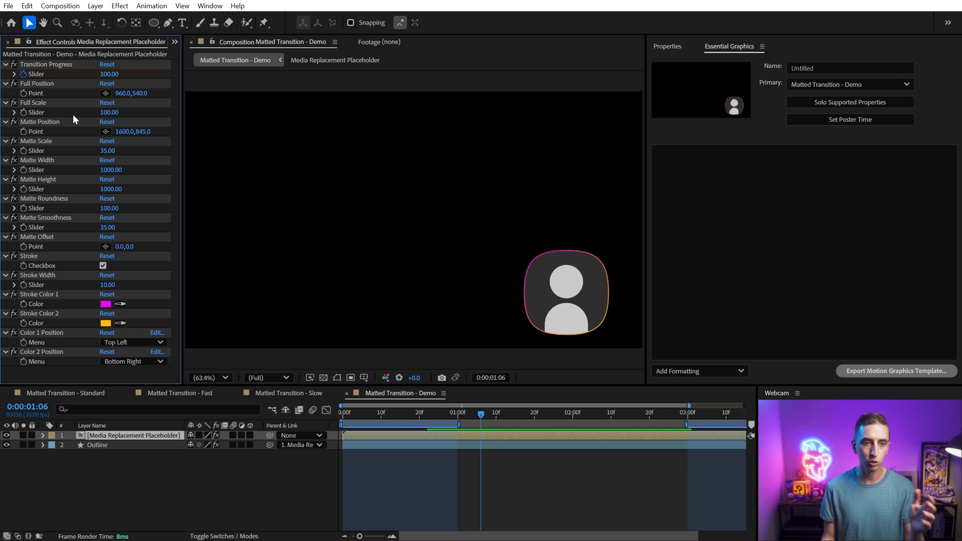
mouse_move(177, 154)
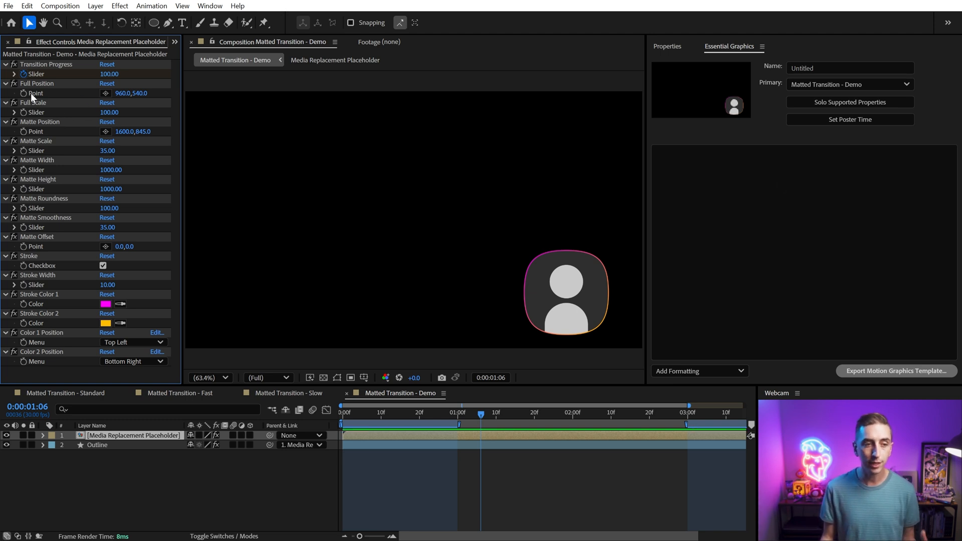
Add Full Position and Full Scale to the Essential Graphics properties.
right_click(34, 92)
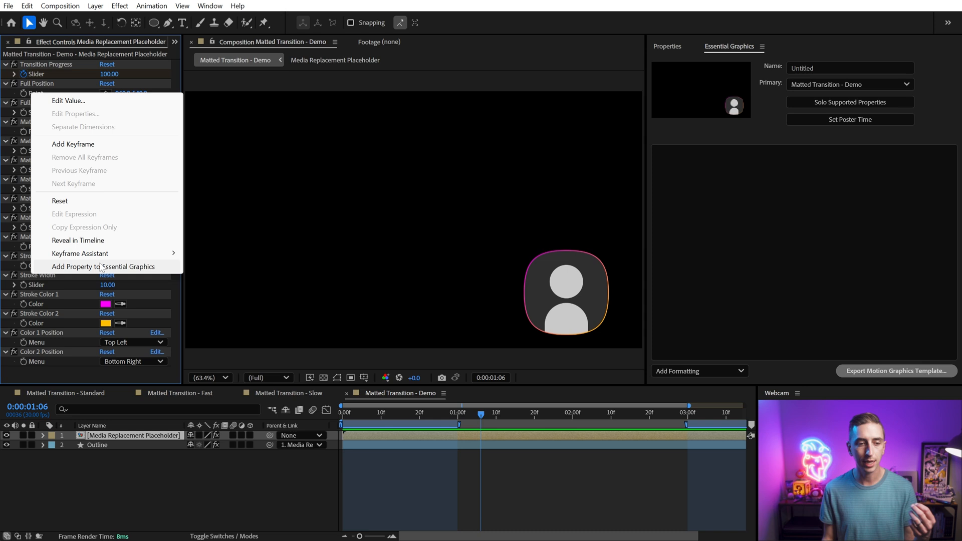
left_click(102, 266)
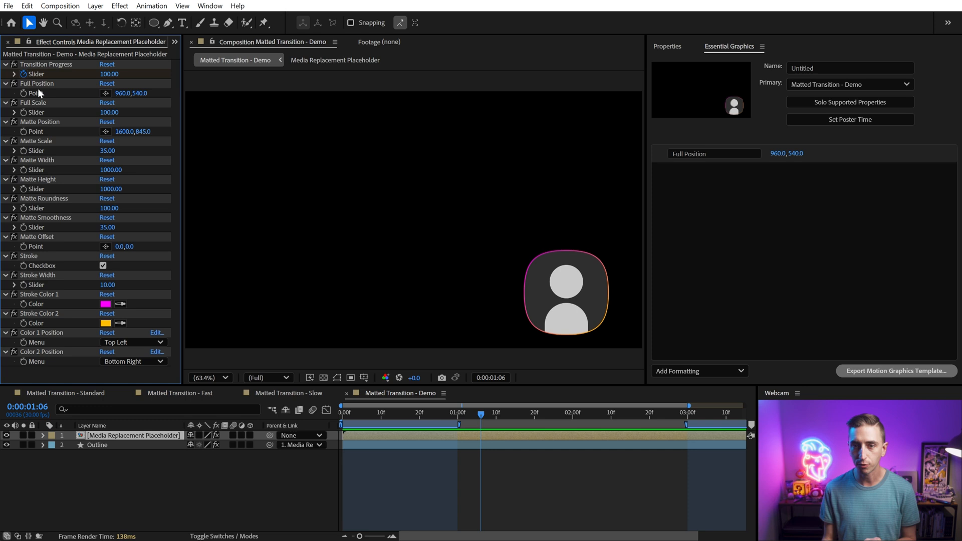
right_click(36, 113)
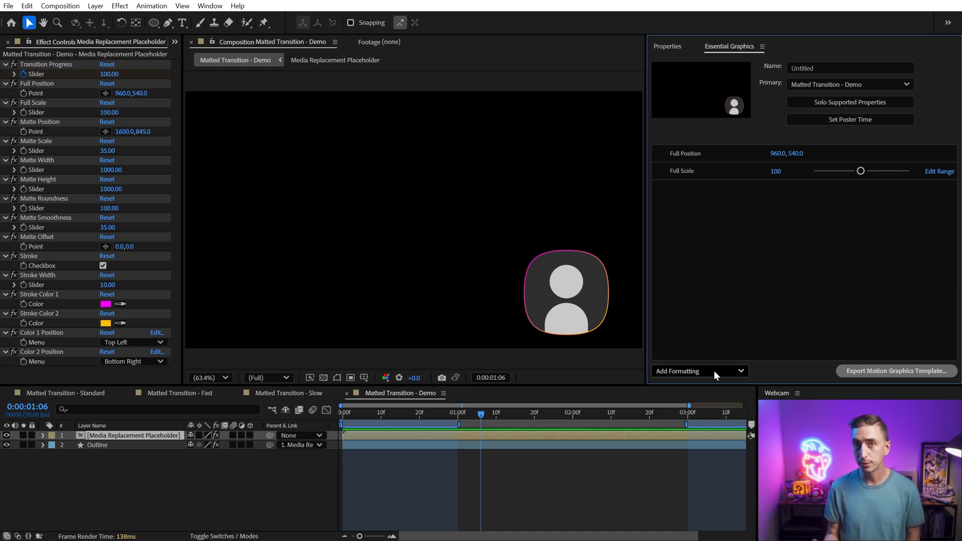
Add a group named Full Size Controls and move the Full Scale property into it.
left_click(699, 371)
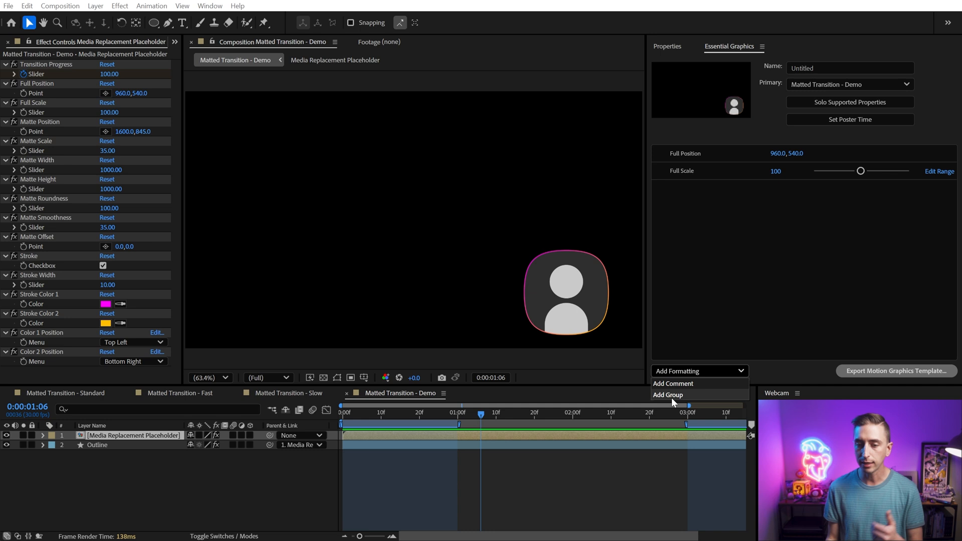
left_click(667, 395)
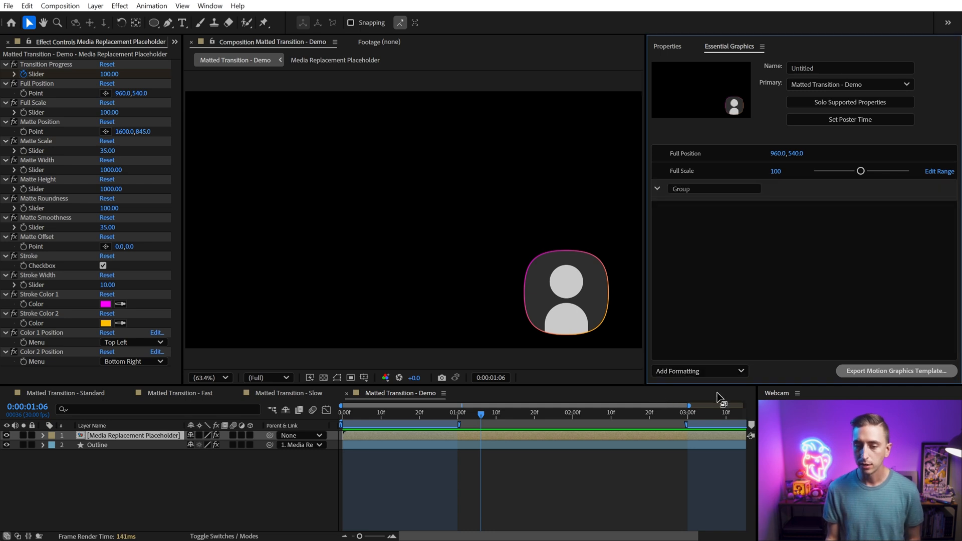
double_click(713, 188)
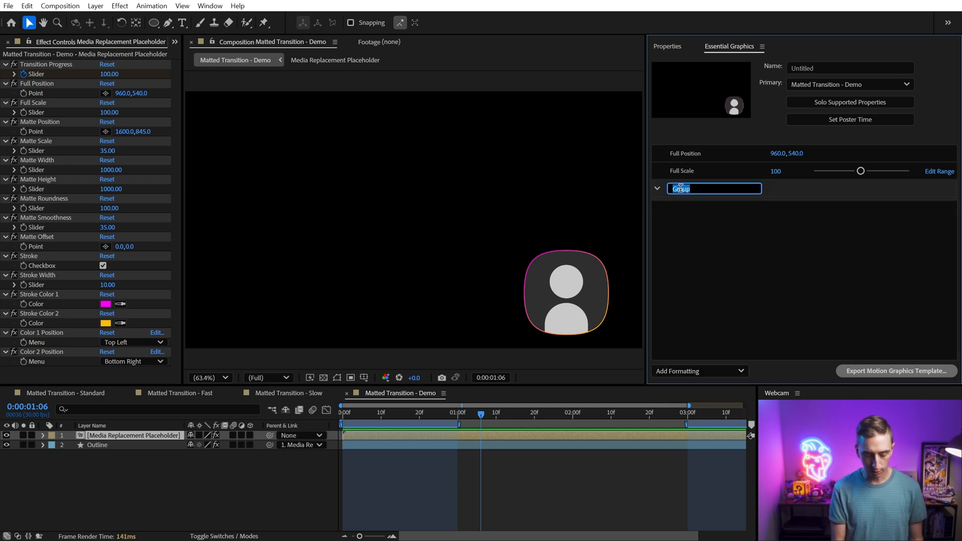
type("Full Controls")
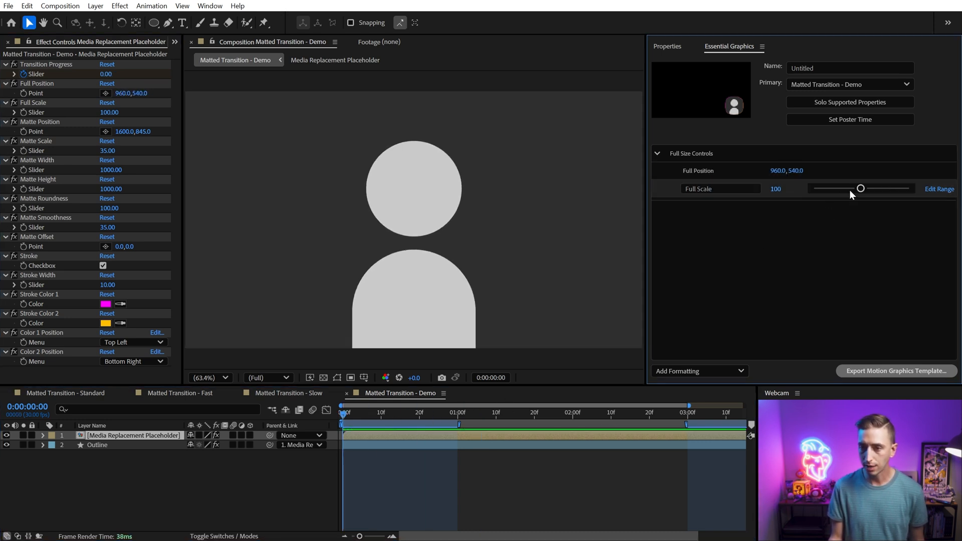
left_click_drag(860, 189, 861, 189)
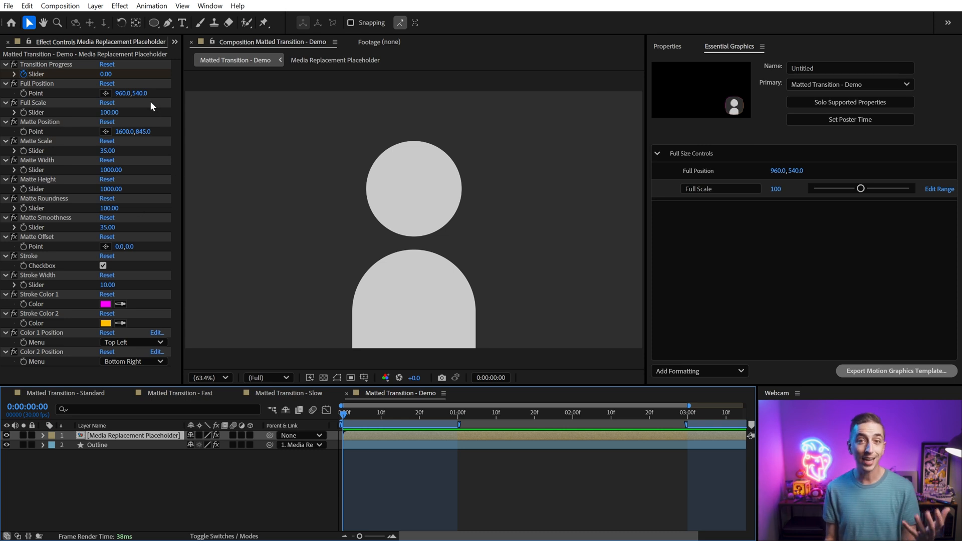
mouse_move(66, 244)
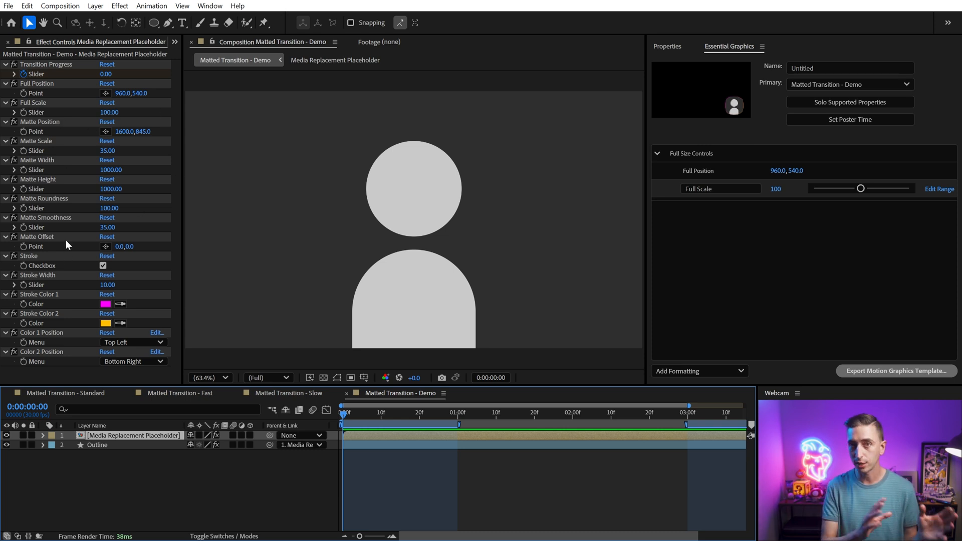
mouse_move(817, 262)
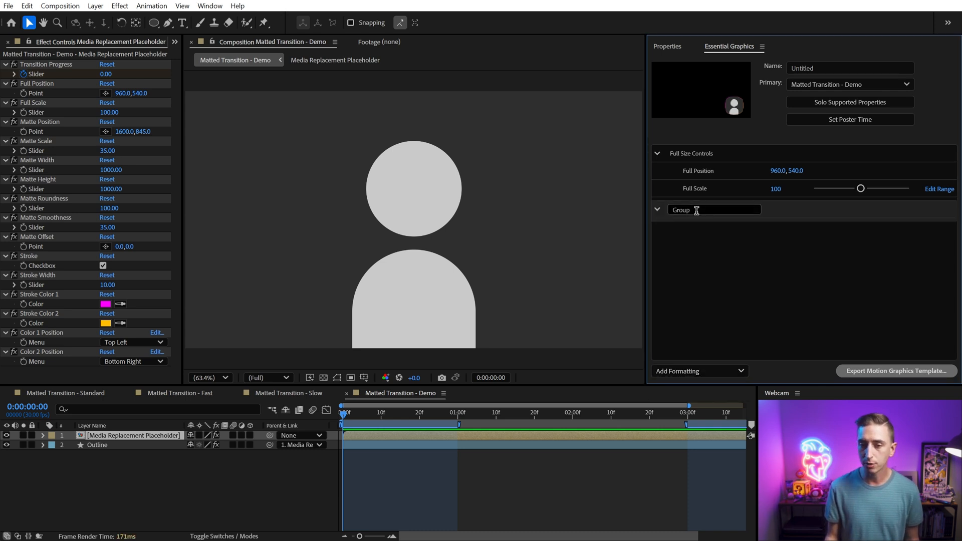
Add a Matte Controls group and send the selected matte properties to Essential Graphics.
type("Matte Controls")
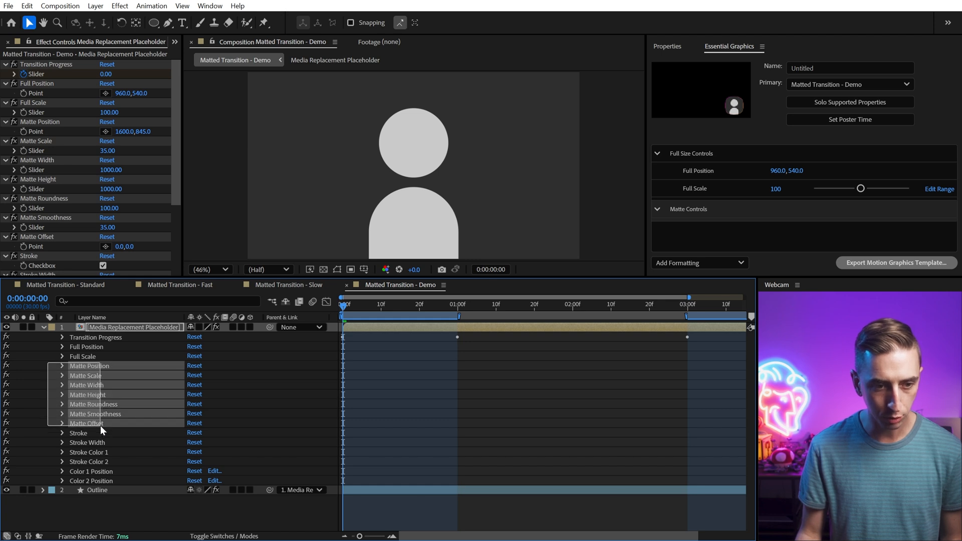
left_click(61, 366)
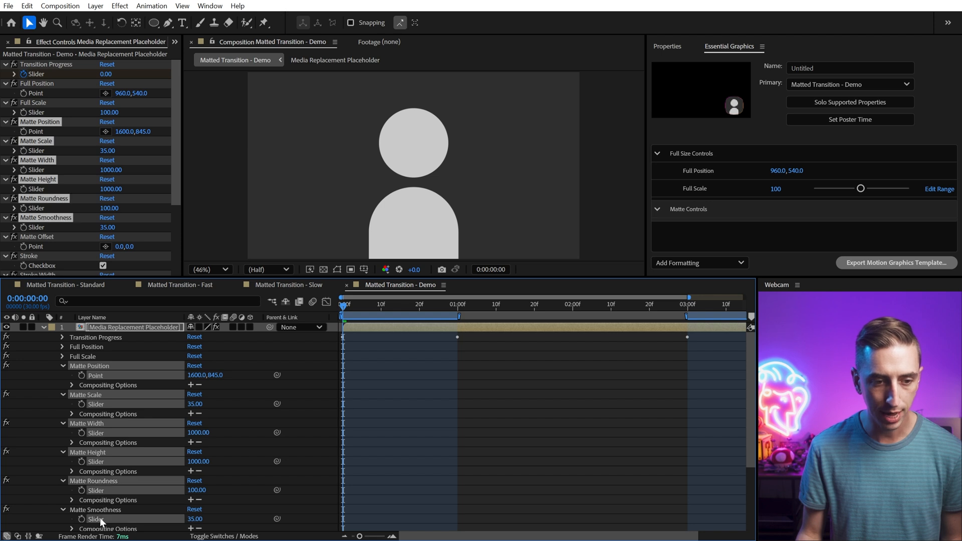
scroll("down", 3)
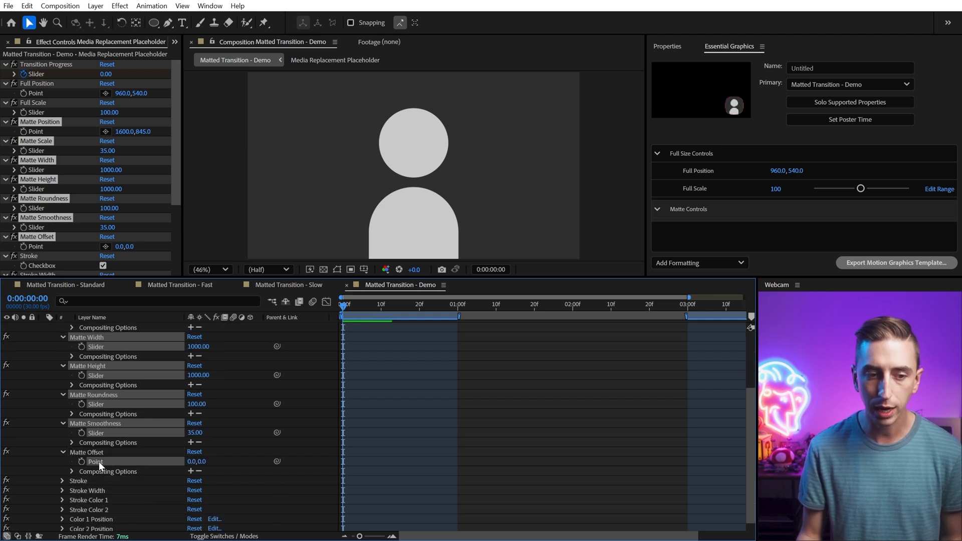
right_click(96, 460)
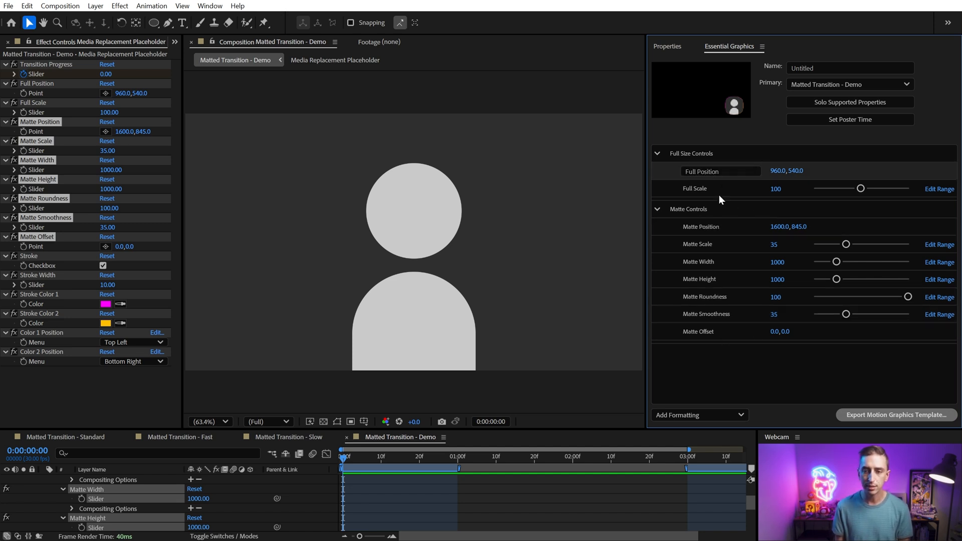
Rename the Full Position control, set Matte Scale slider range 0–100 and leave Full Scale at 0–200.
left_click(719, 172)
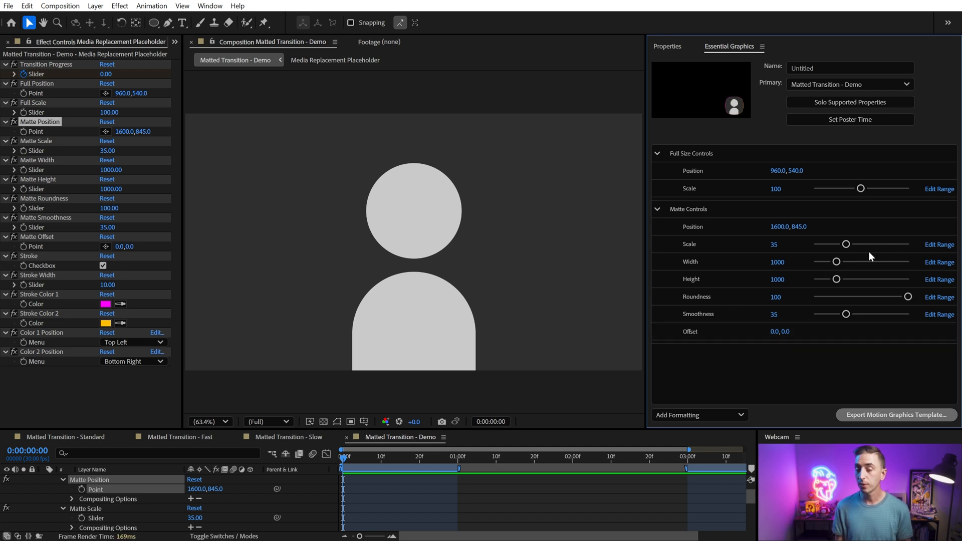
mouse_move(939, 254)
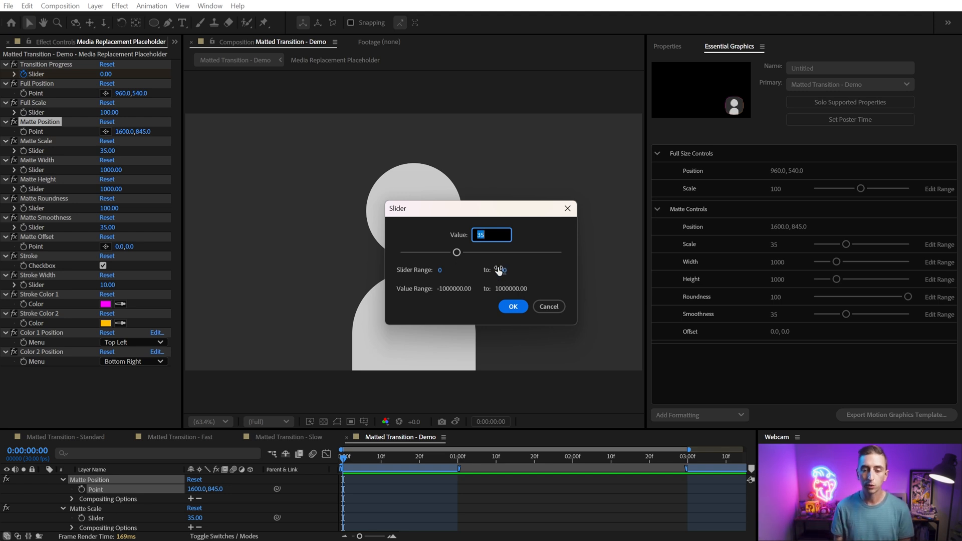
left_click(513, 306)
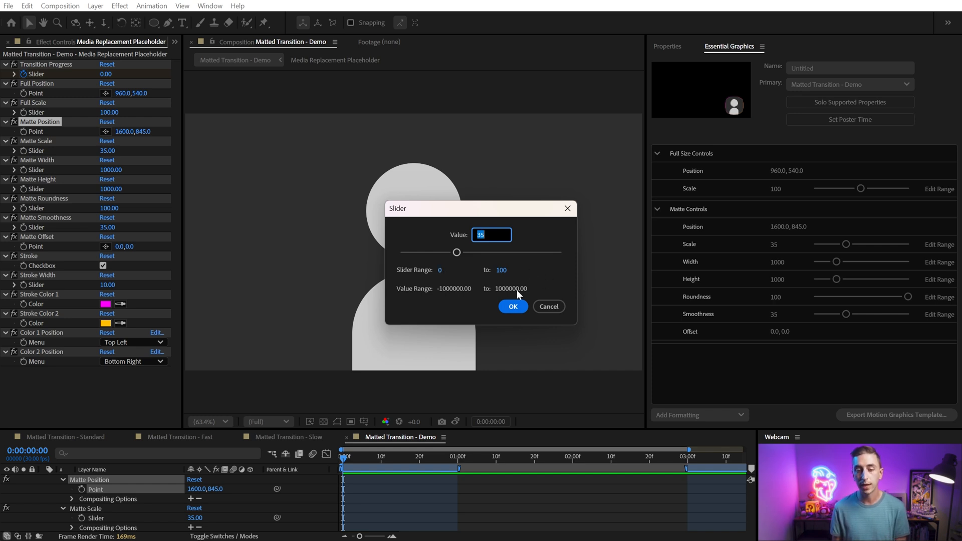
left_click(512, 307)
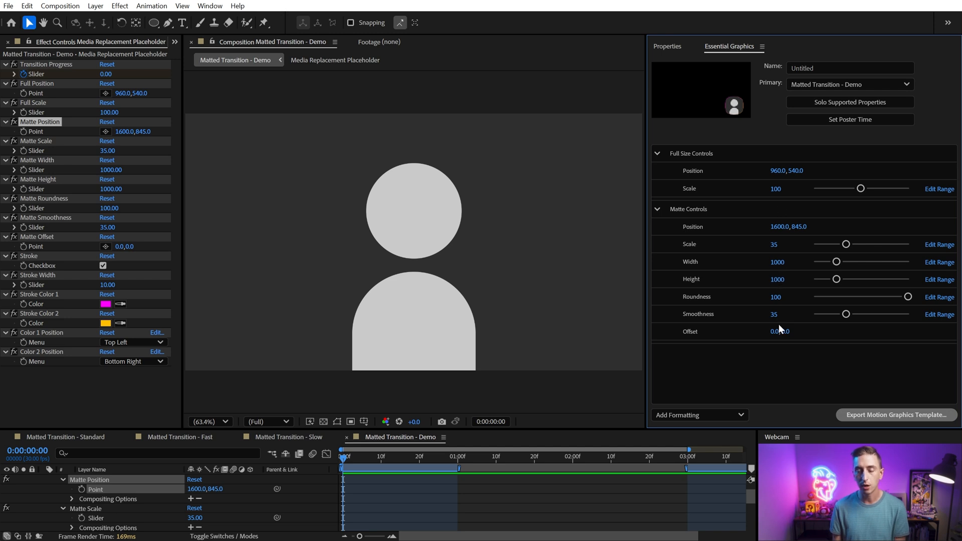
mouse_move(789, 326)
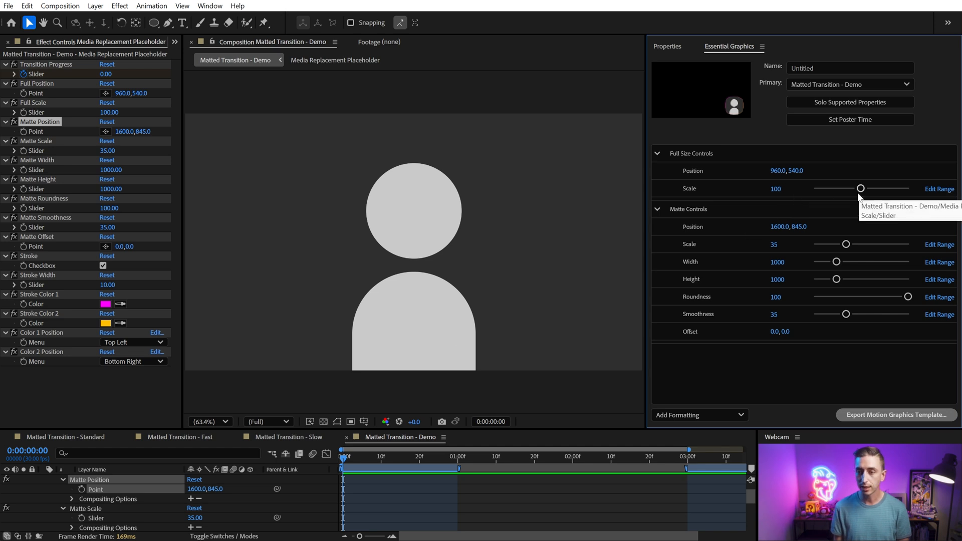
mouse_move(920, 191)
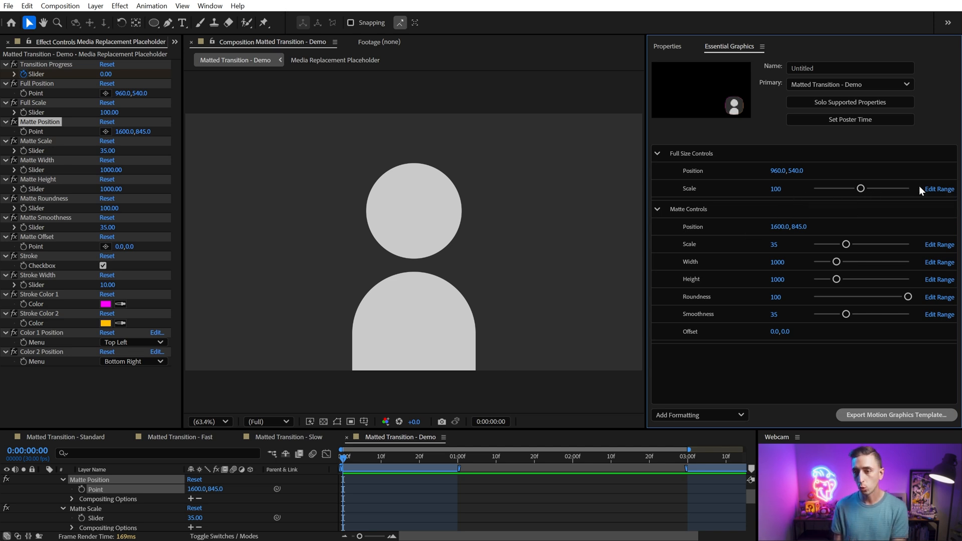
mouse_move(859, 189)
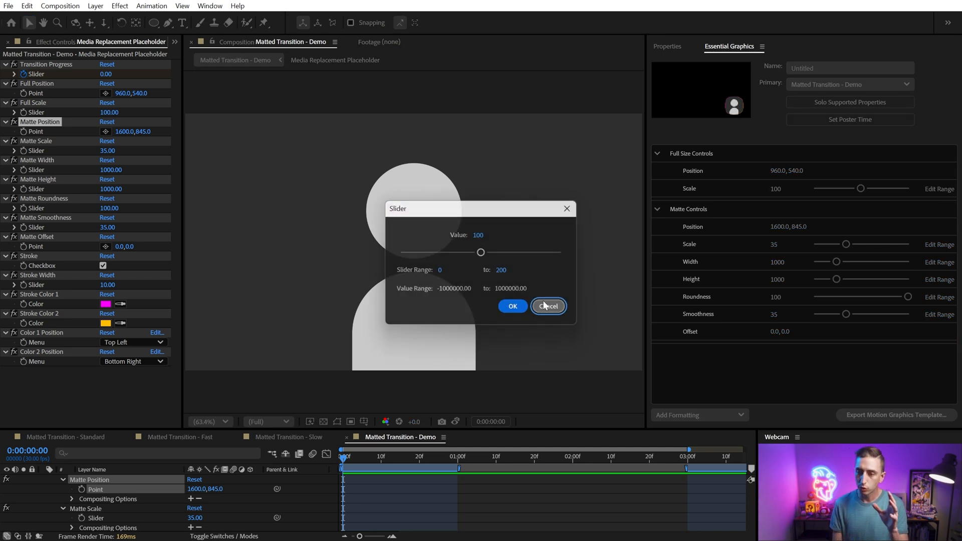
left_click(547, 307)
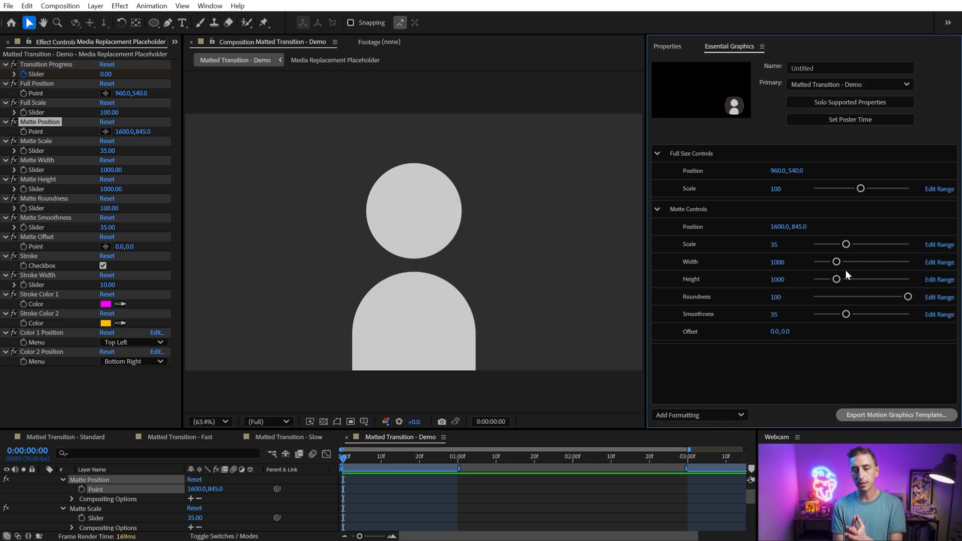
Add a comment to Matte Controls noting these controls modify the matted state.
left_click(698, 415)
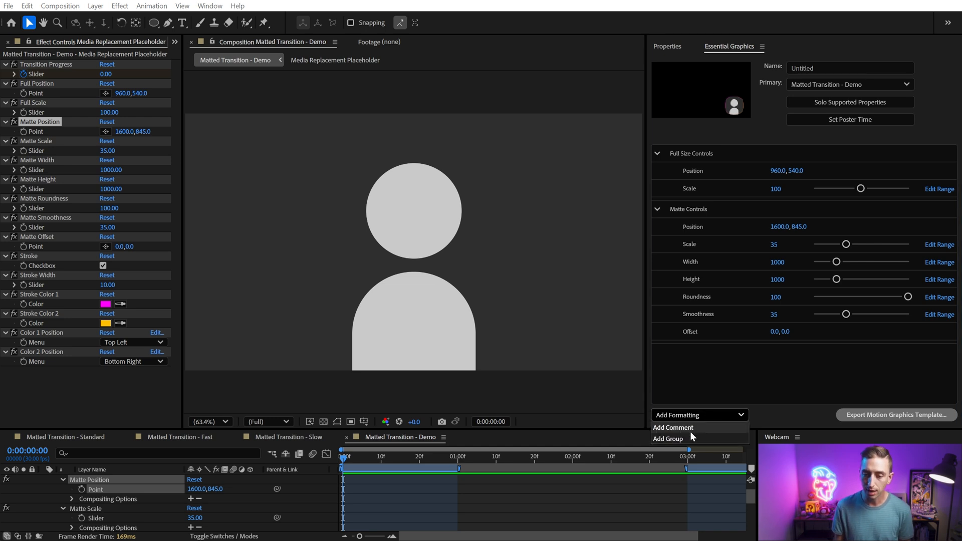
left_click(674, 427)
type("The")
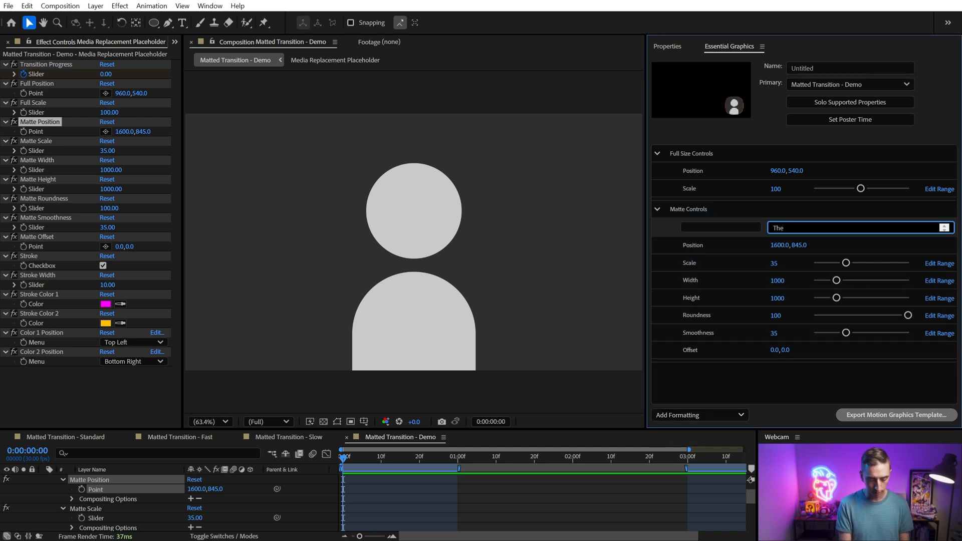
type("modiofy th")
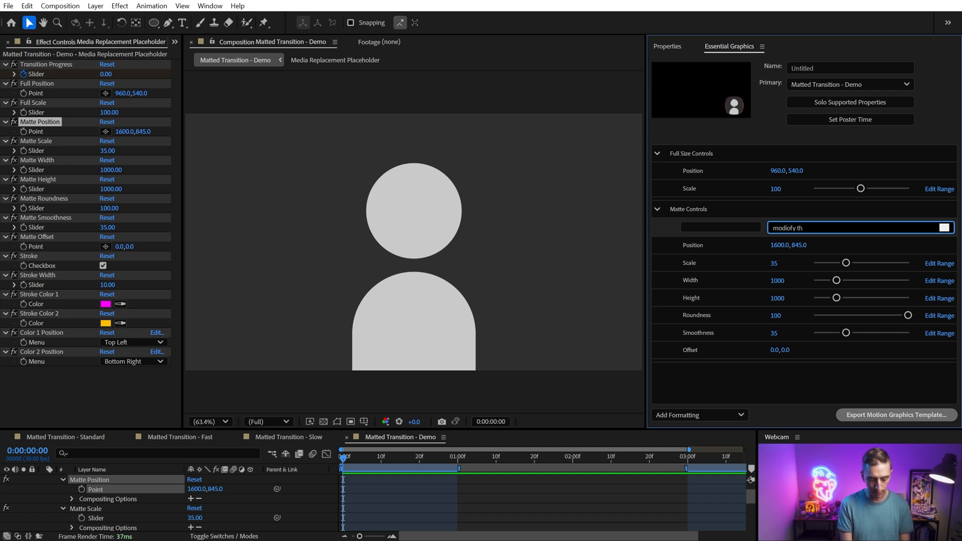
type("matted state")
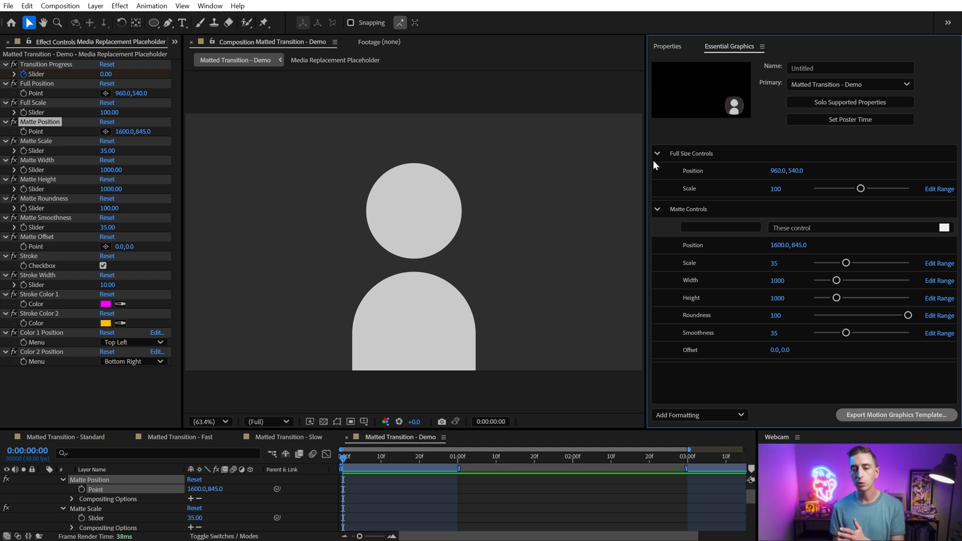
Collapse the Full Size Controls and Matte Controls groups.
left_click(656, 154)
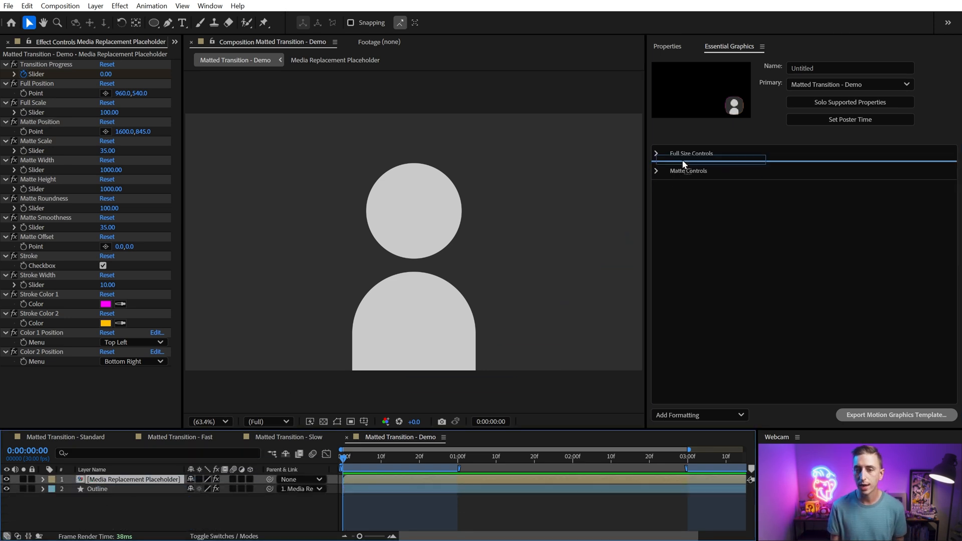
left_click(656, 153)
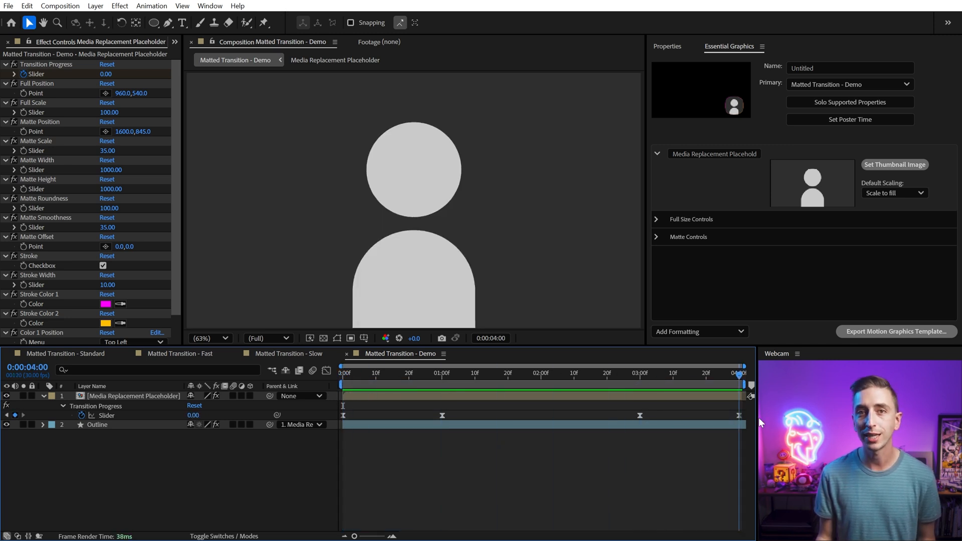
Retime the Transition Progress keyframes, moving the second keyframe later to 1:20.
left_click(442, 372)
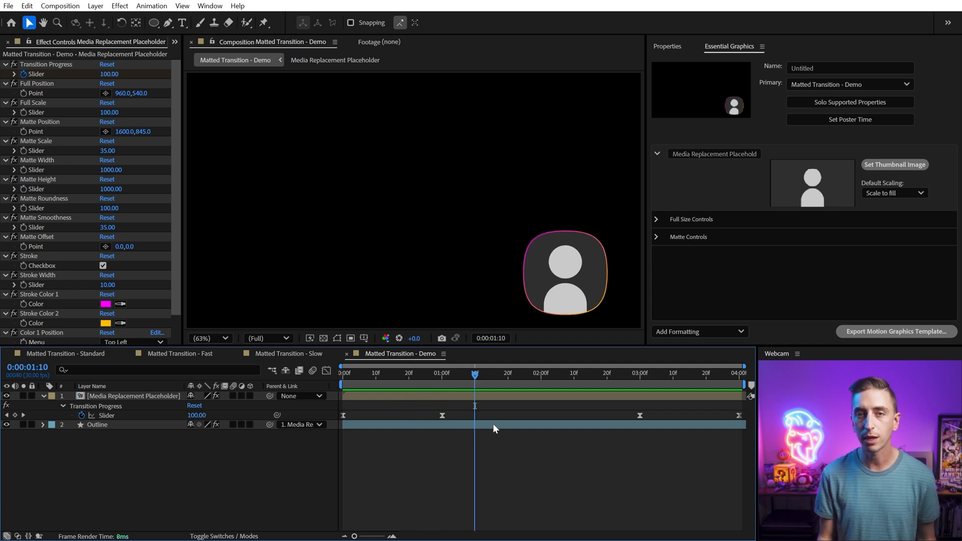
left_click(442, 373)
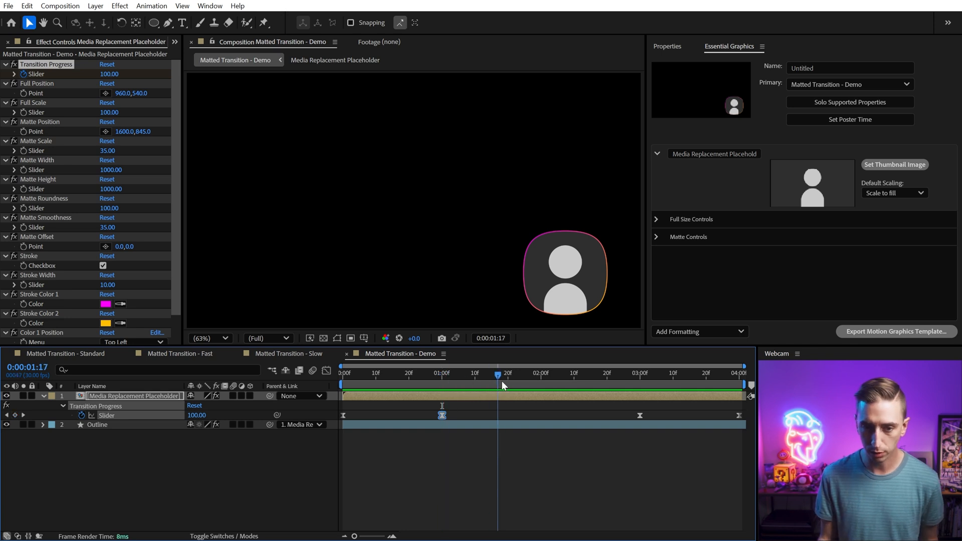
left_click_drag(498, 372, 507, 373)
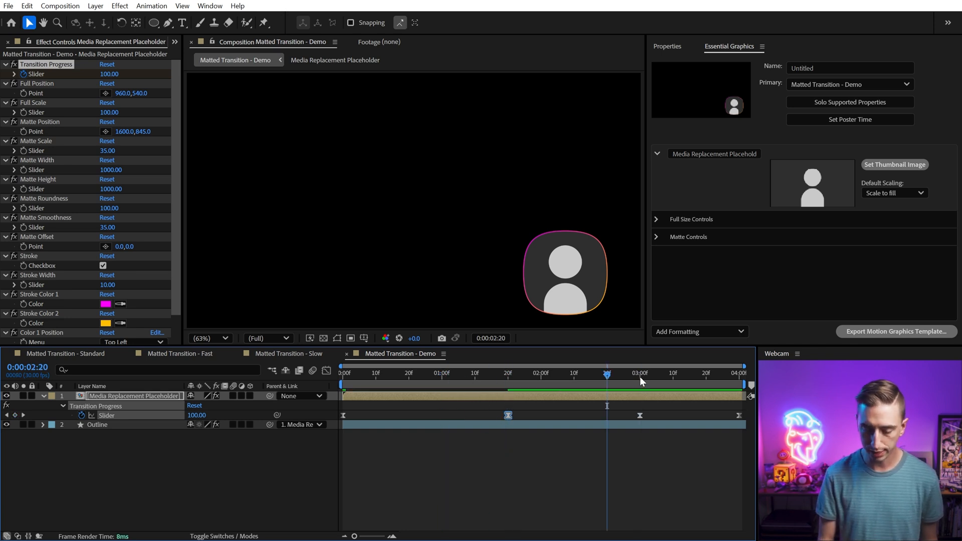
left_click(573, 373)
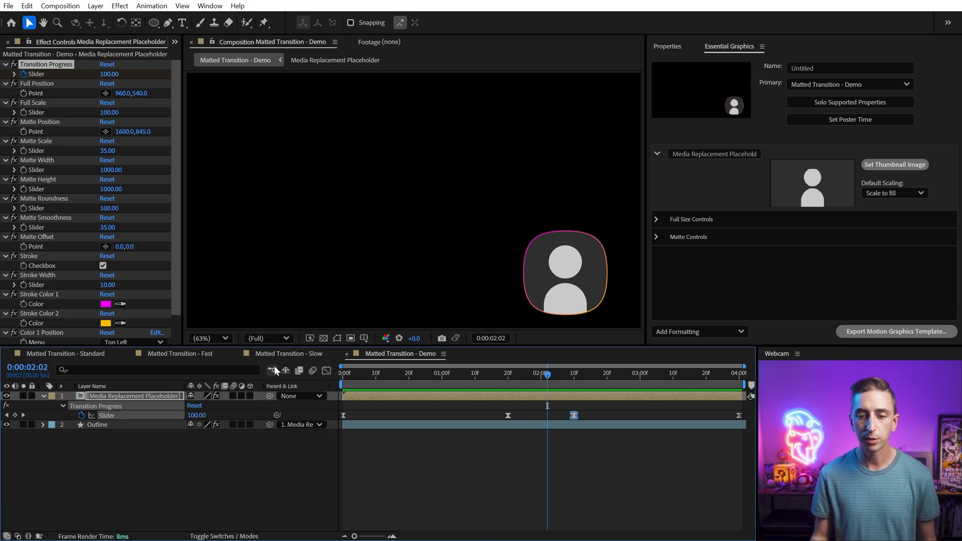
left_click(508, 373)
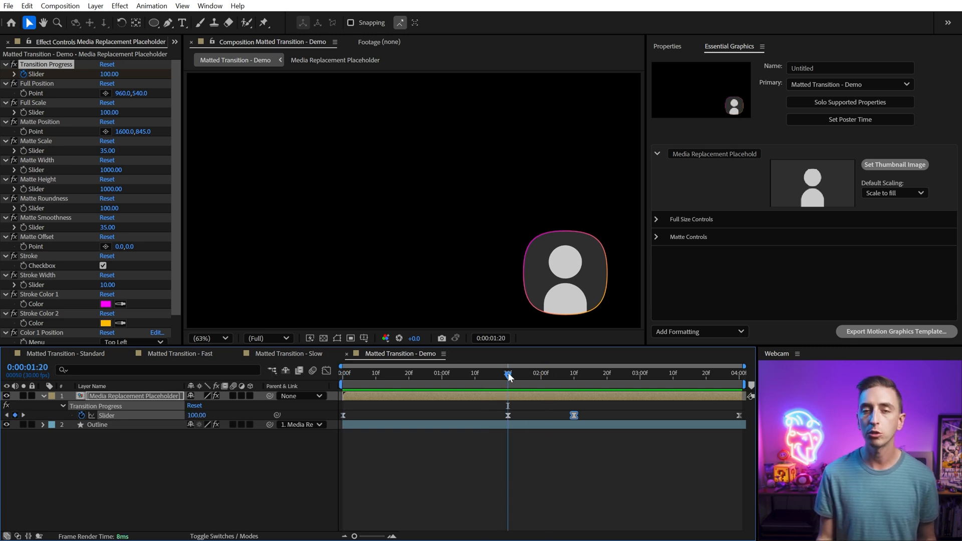
mouse_move(508, 375)
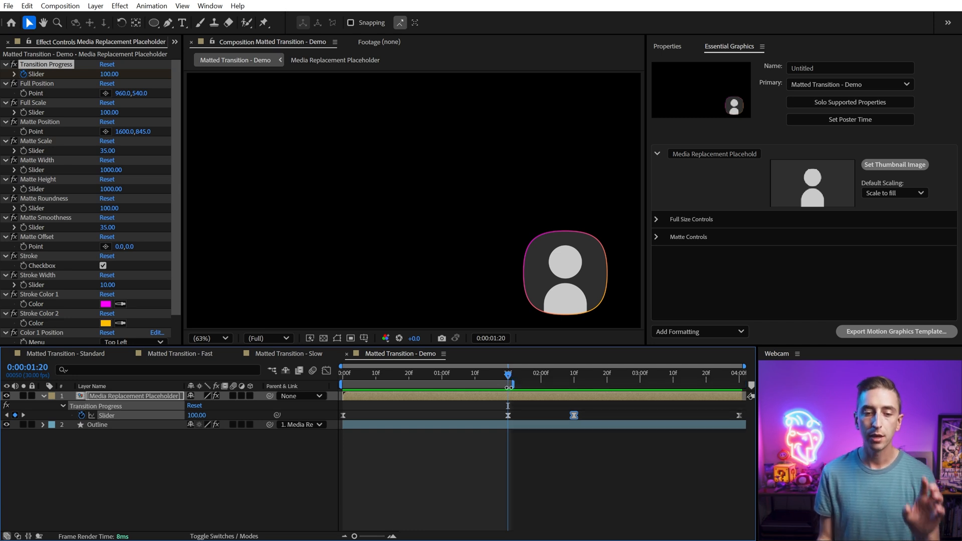
mouse_move(508, 384)
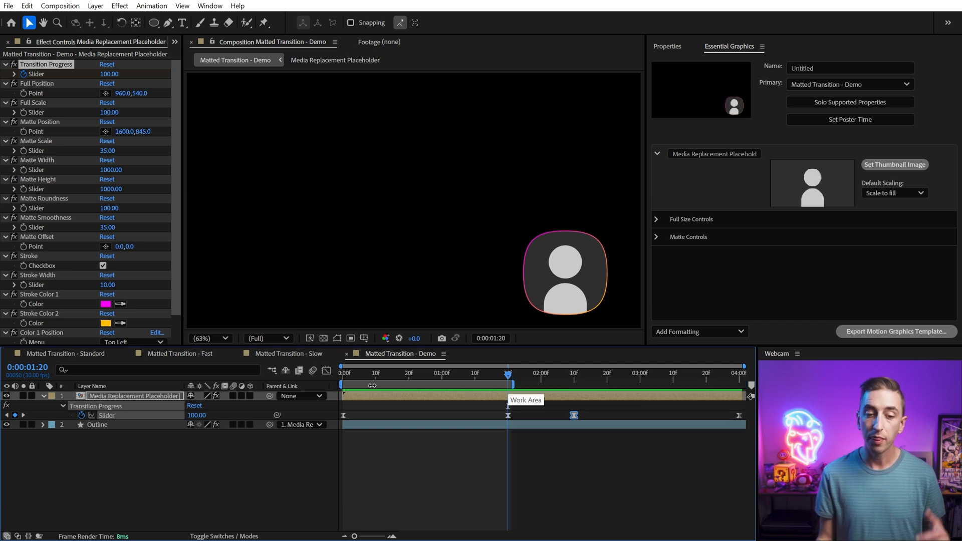
Create a protected region from the work area over the intro, then move to the third keyframe.
right_click(371, 395)
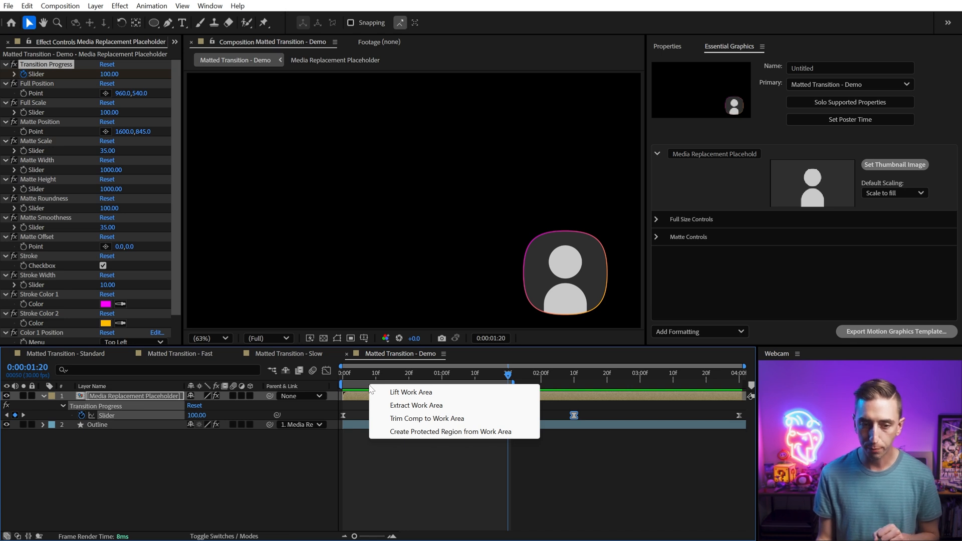
mouse_move(416, 436)
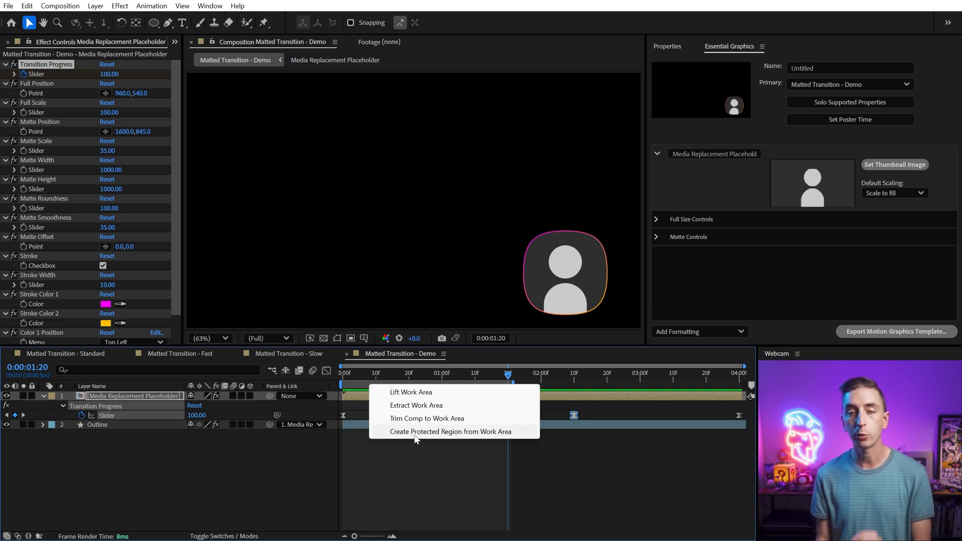
left_click(427, 419)
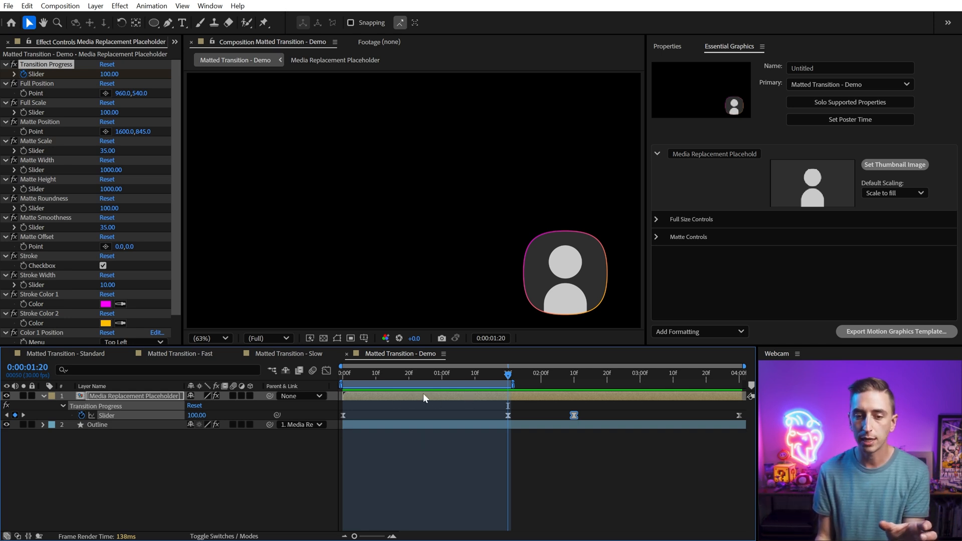
left_click(573, 373)
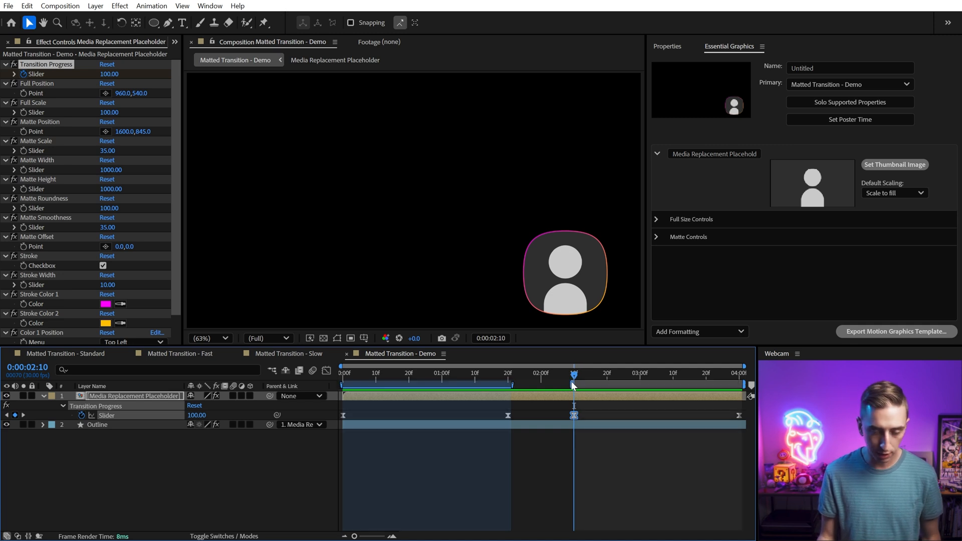
mouse_move(600, 414)
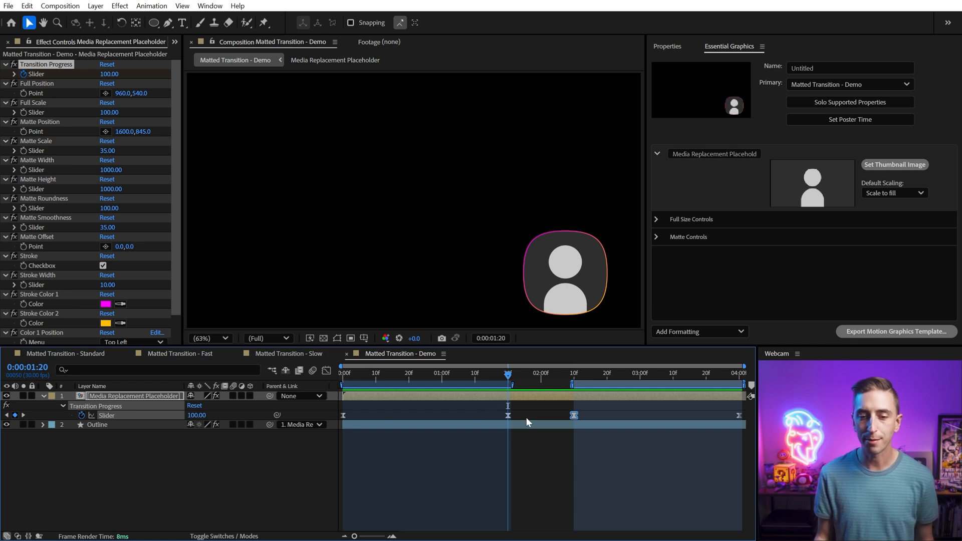
mouse_move(515, 404)
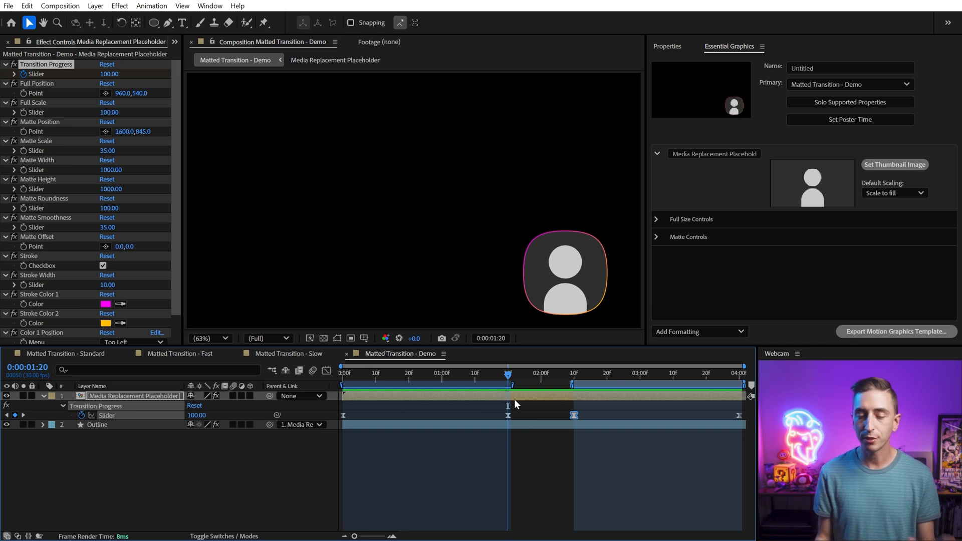
mouse_move(799, 281)
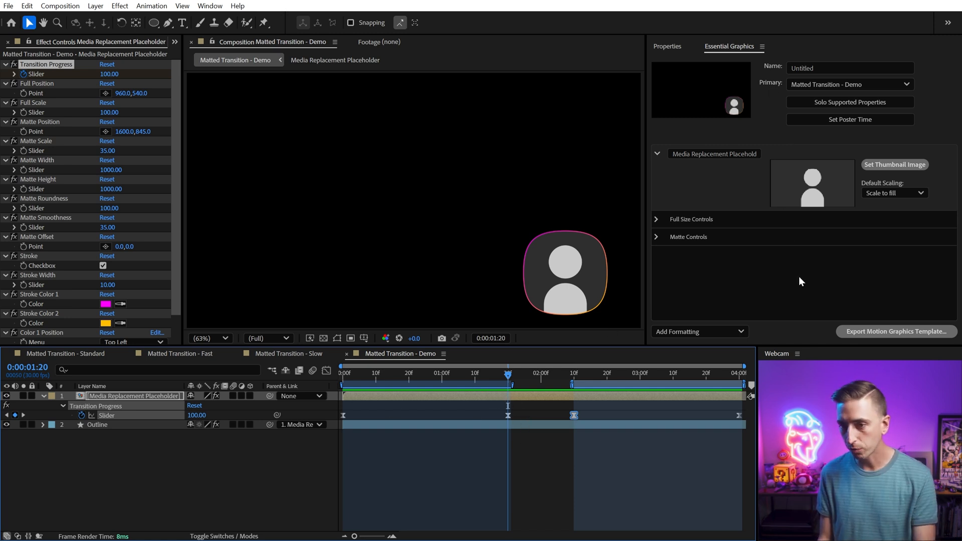
Start the Motion Graphics Template export, saving the project and accepting the trimming warning.
left_click(895, 332)
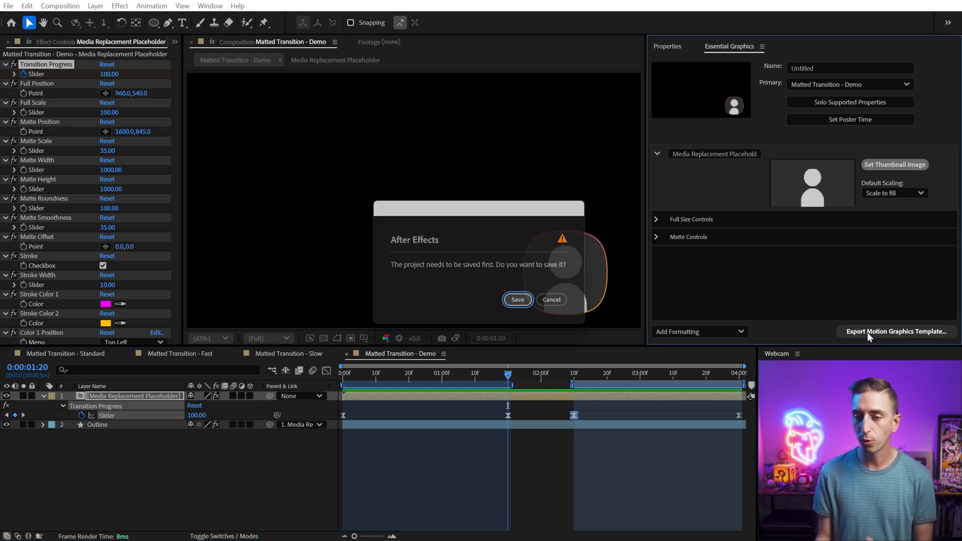
left_click(517, 299)
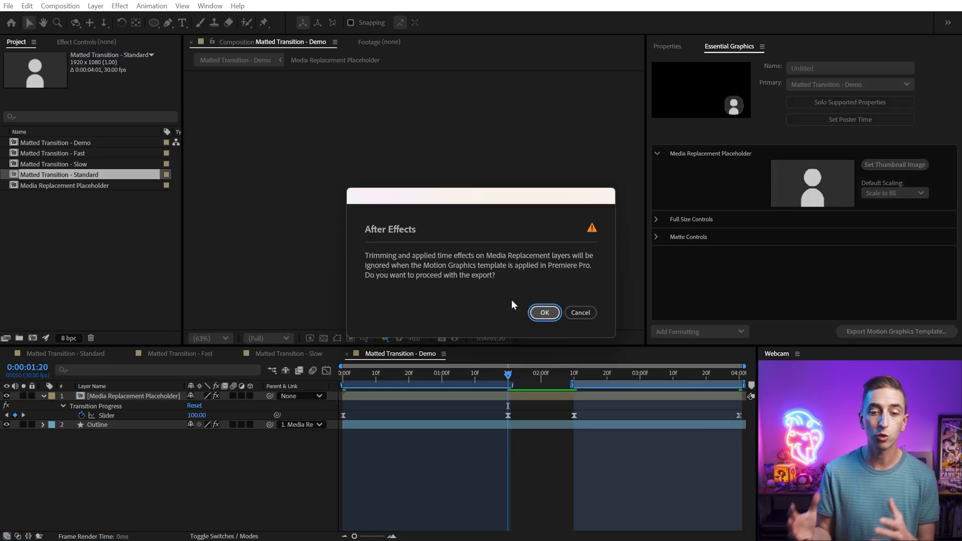
left_click(543, 313)
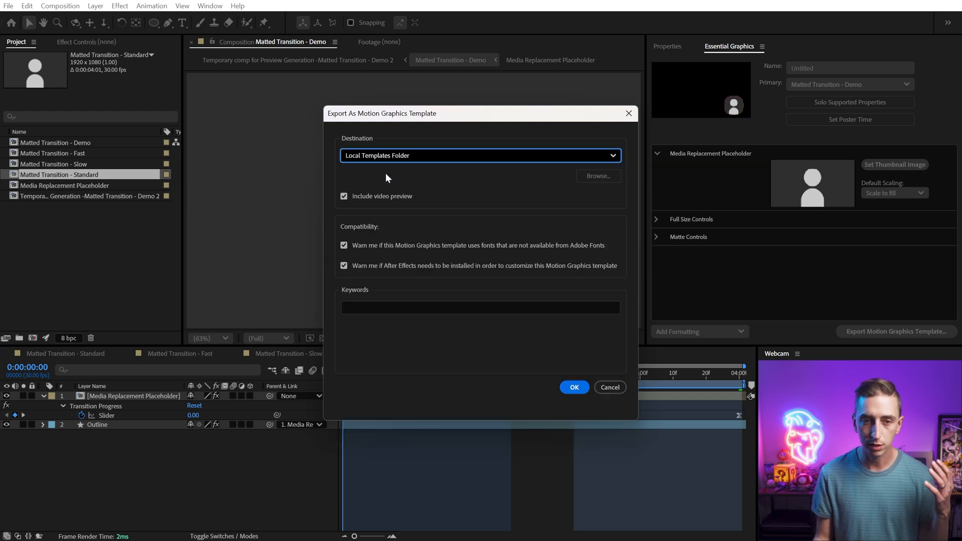